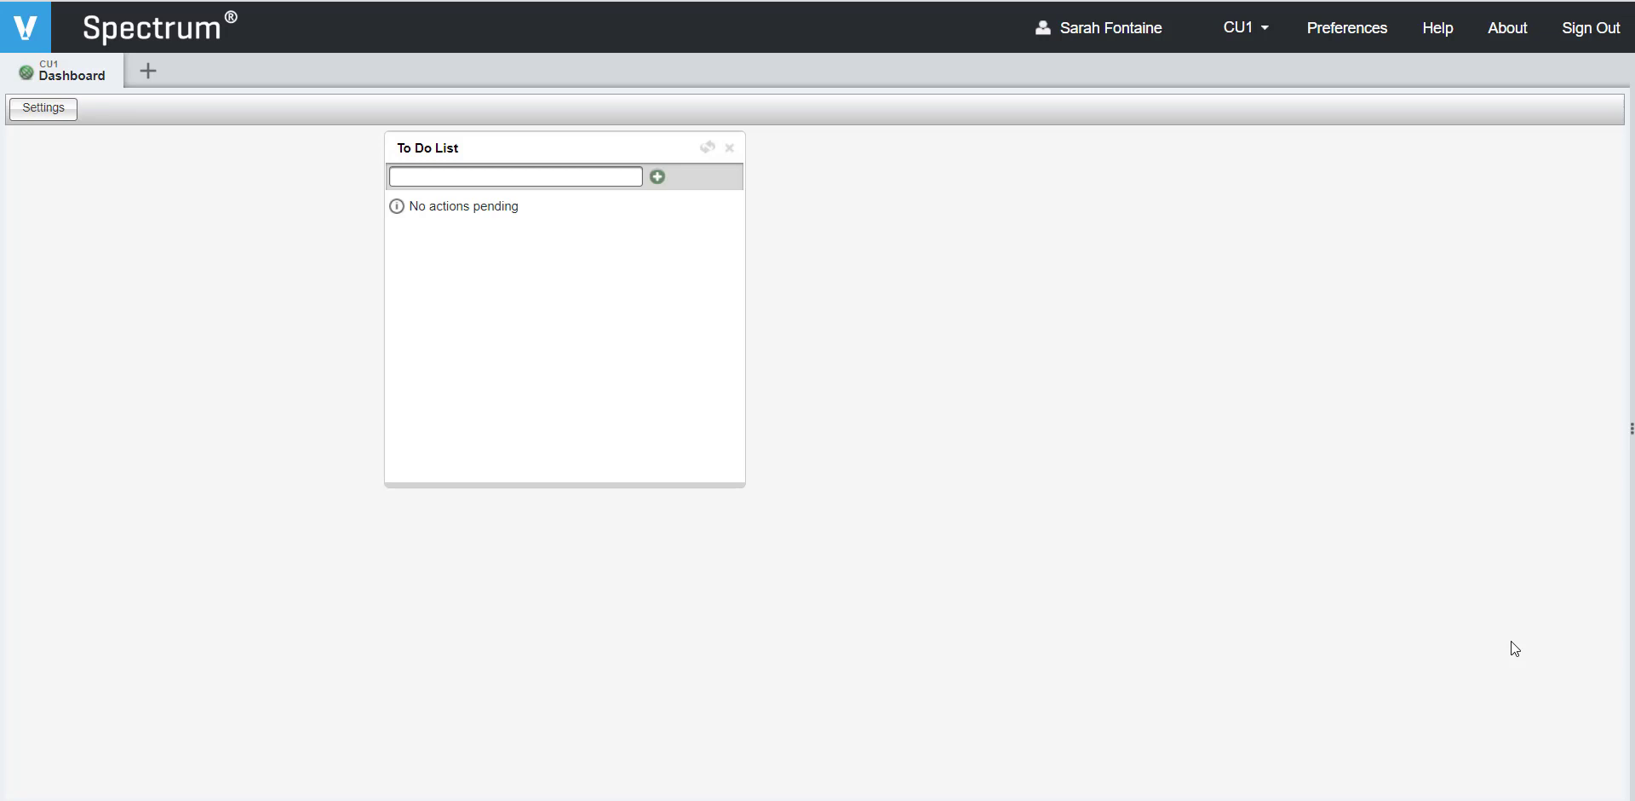
mouse_move(170, 94)
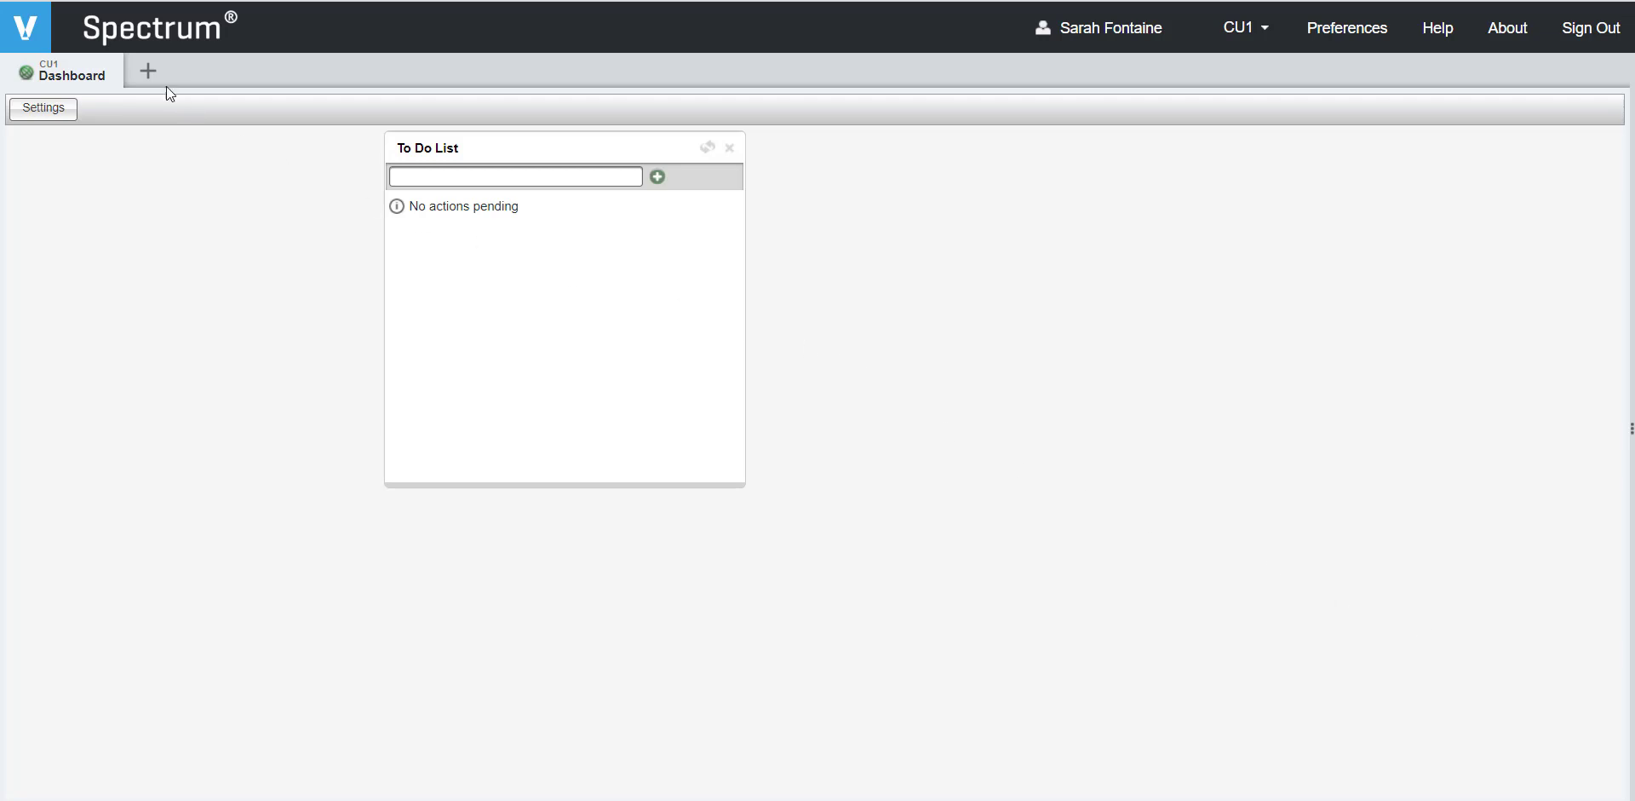
mouse_move(147, 70)
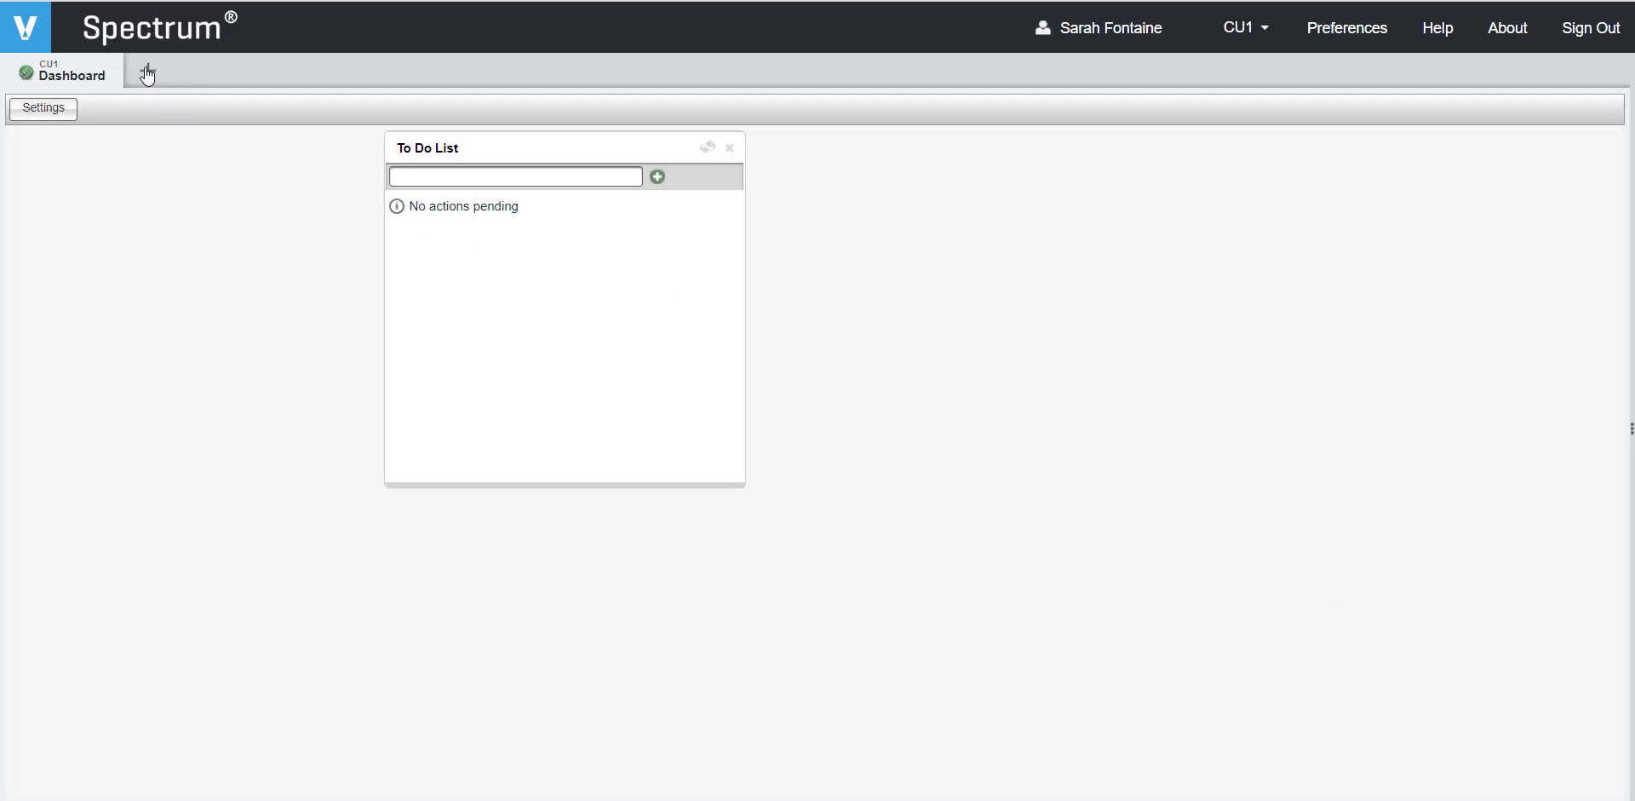
Open the Jobs lookup from Job Cost in the Site Map
click(148, 74)
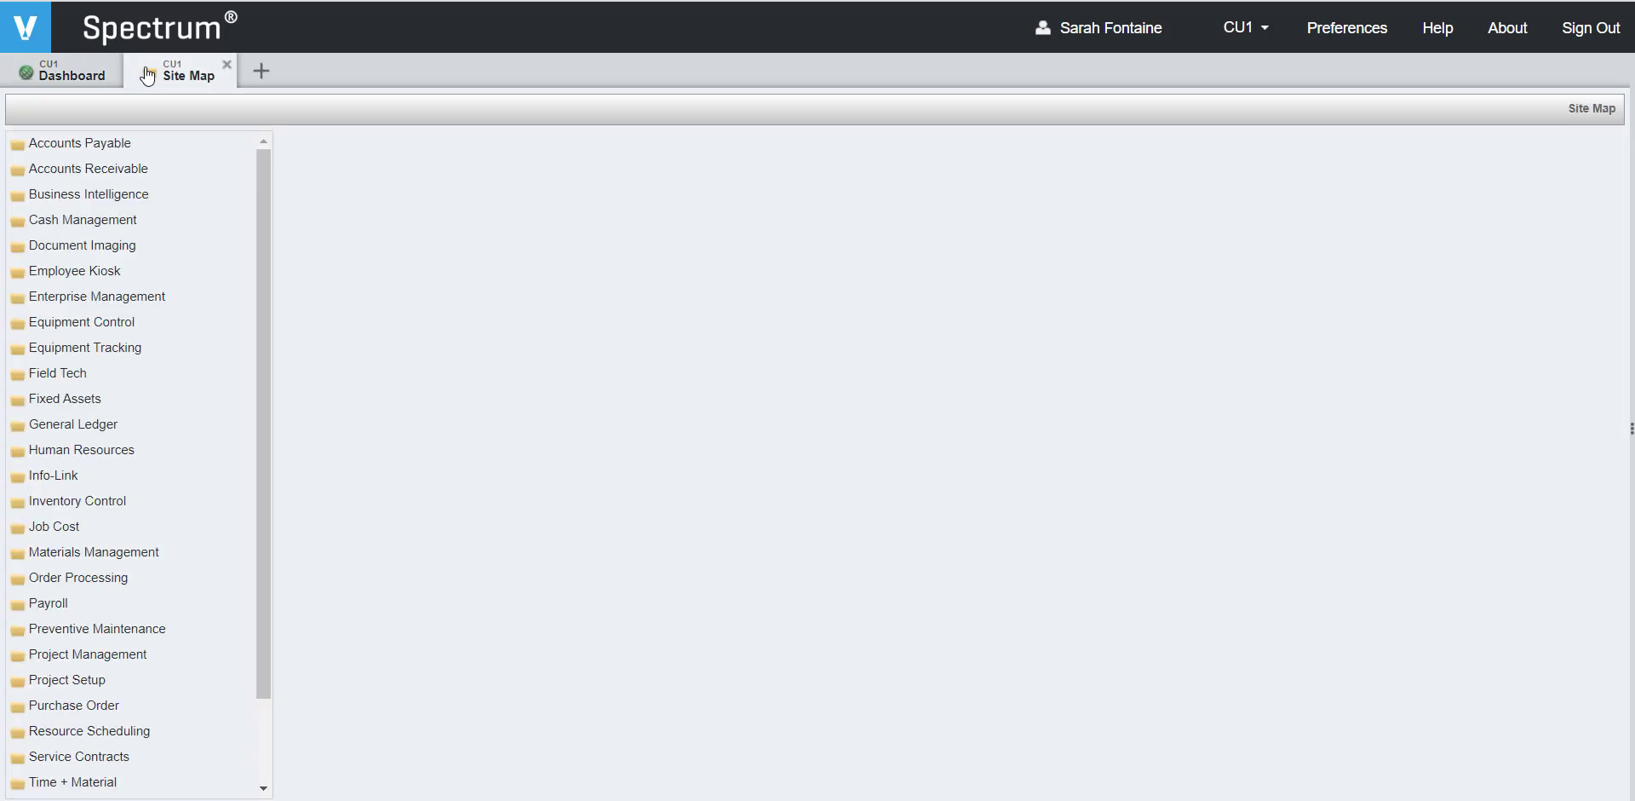
mouse_move(167, 129)
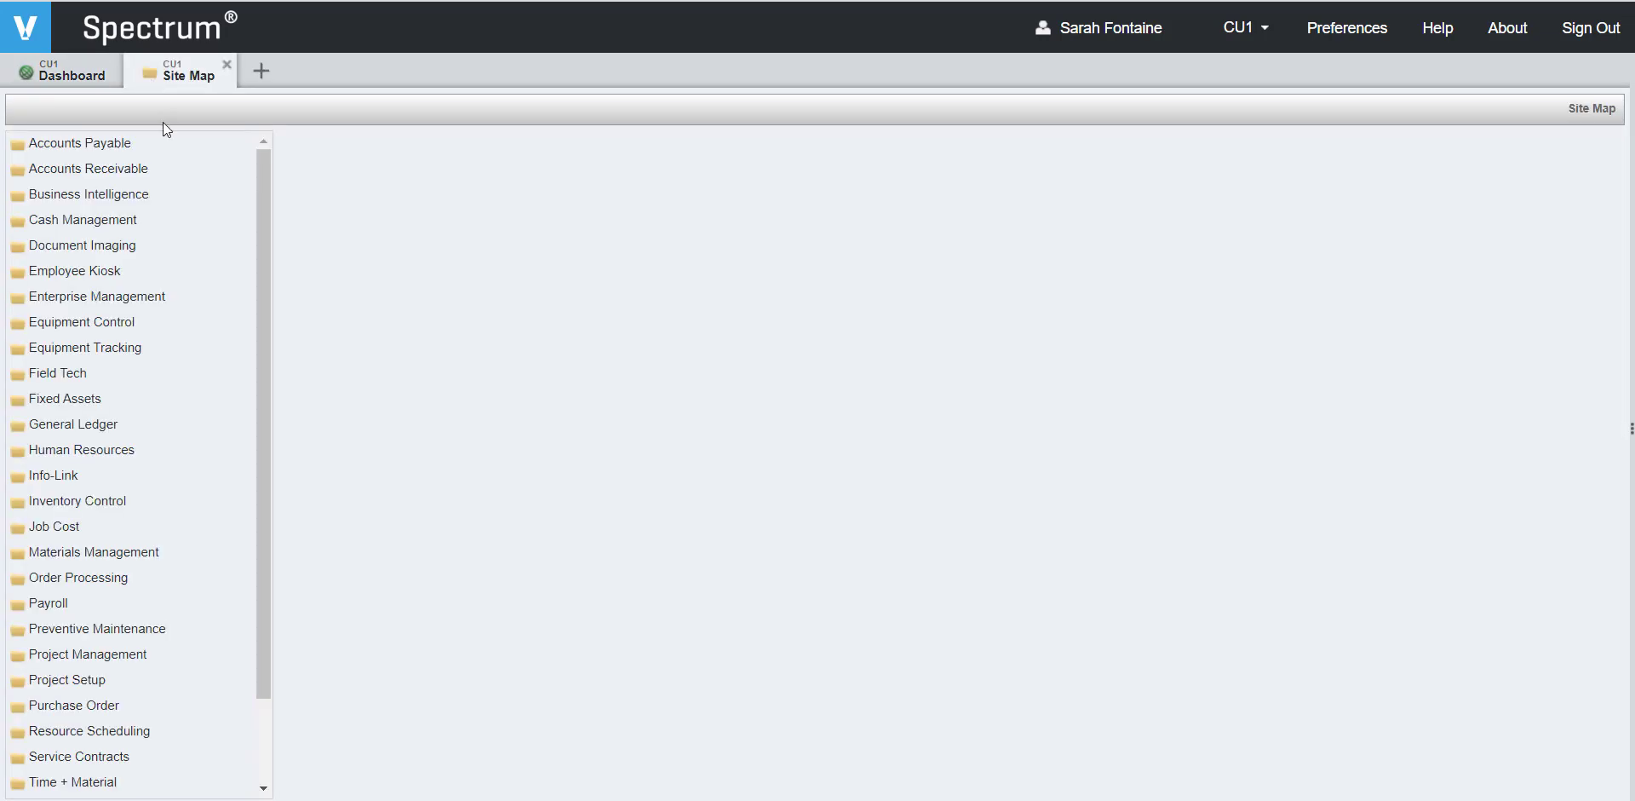
click(53, 527)
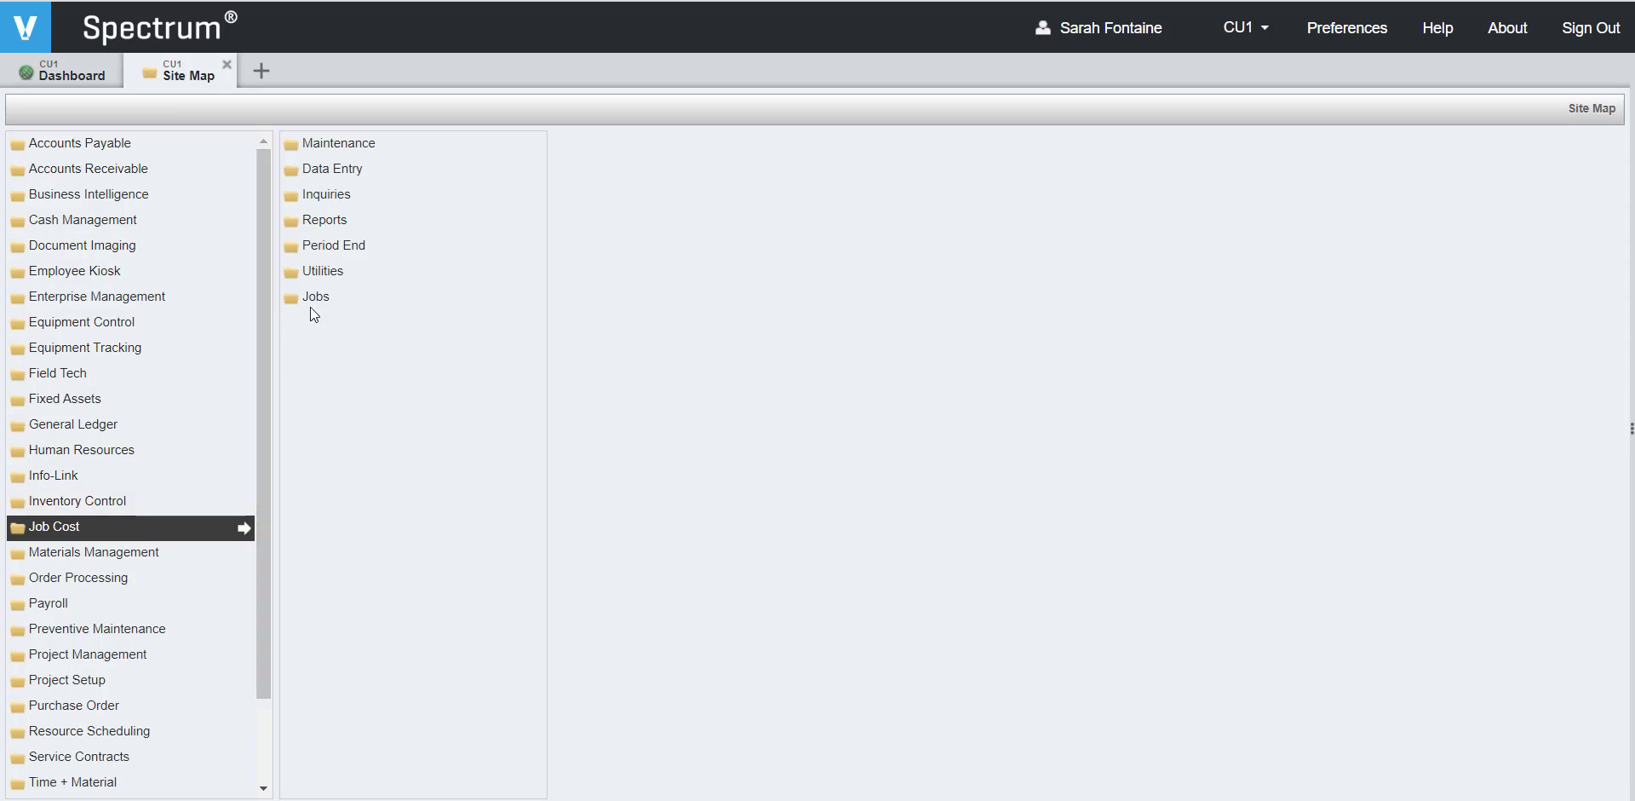
click(315, 296)
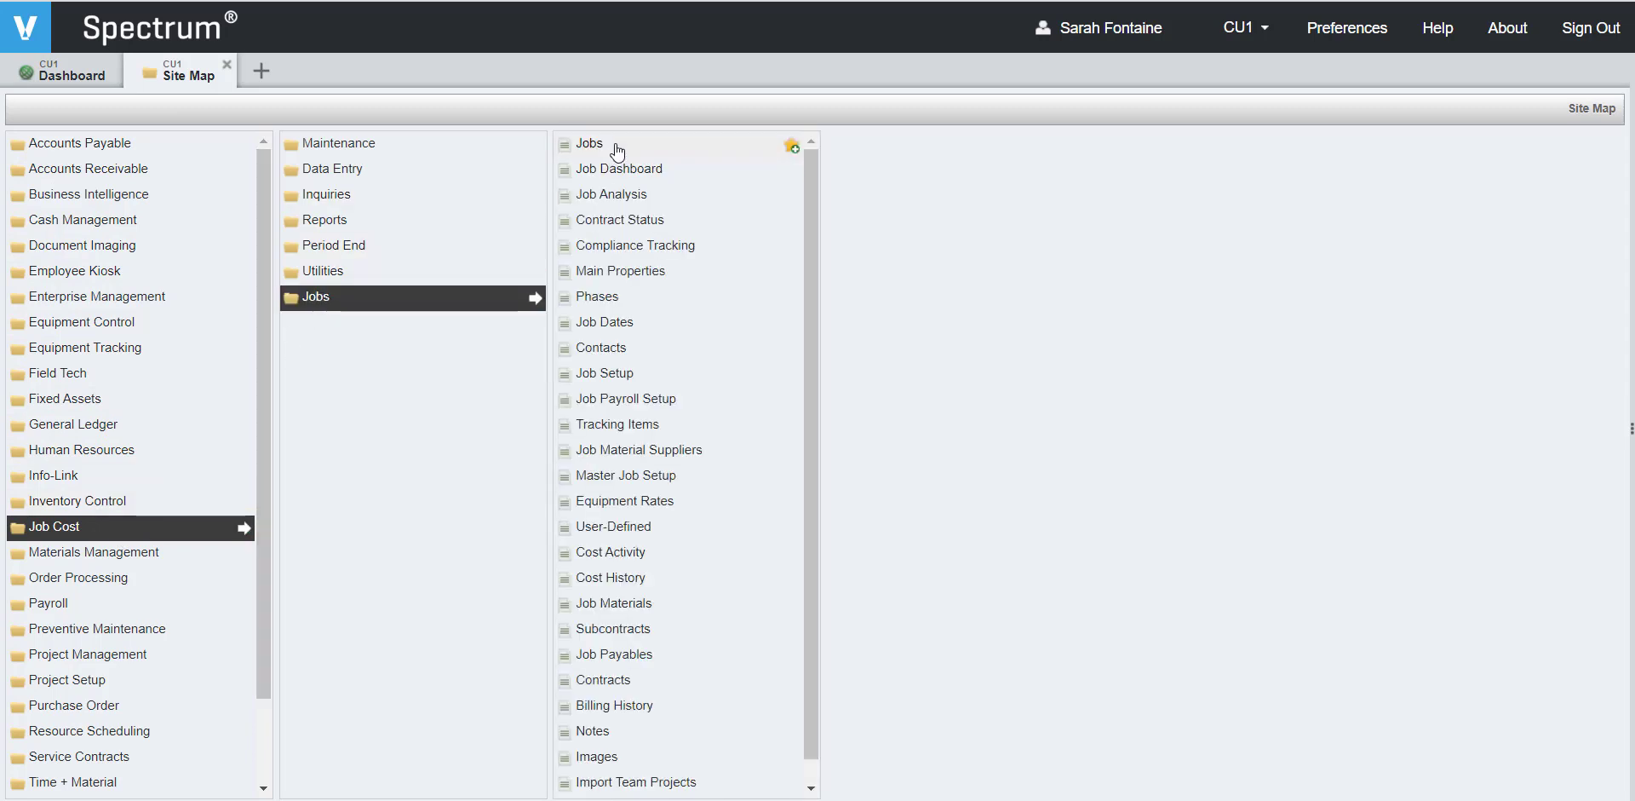
click(588, 143)
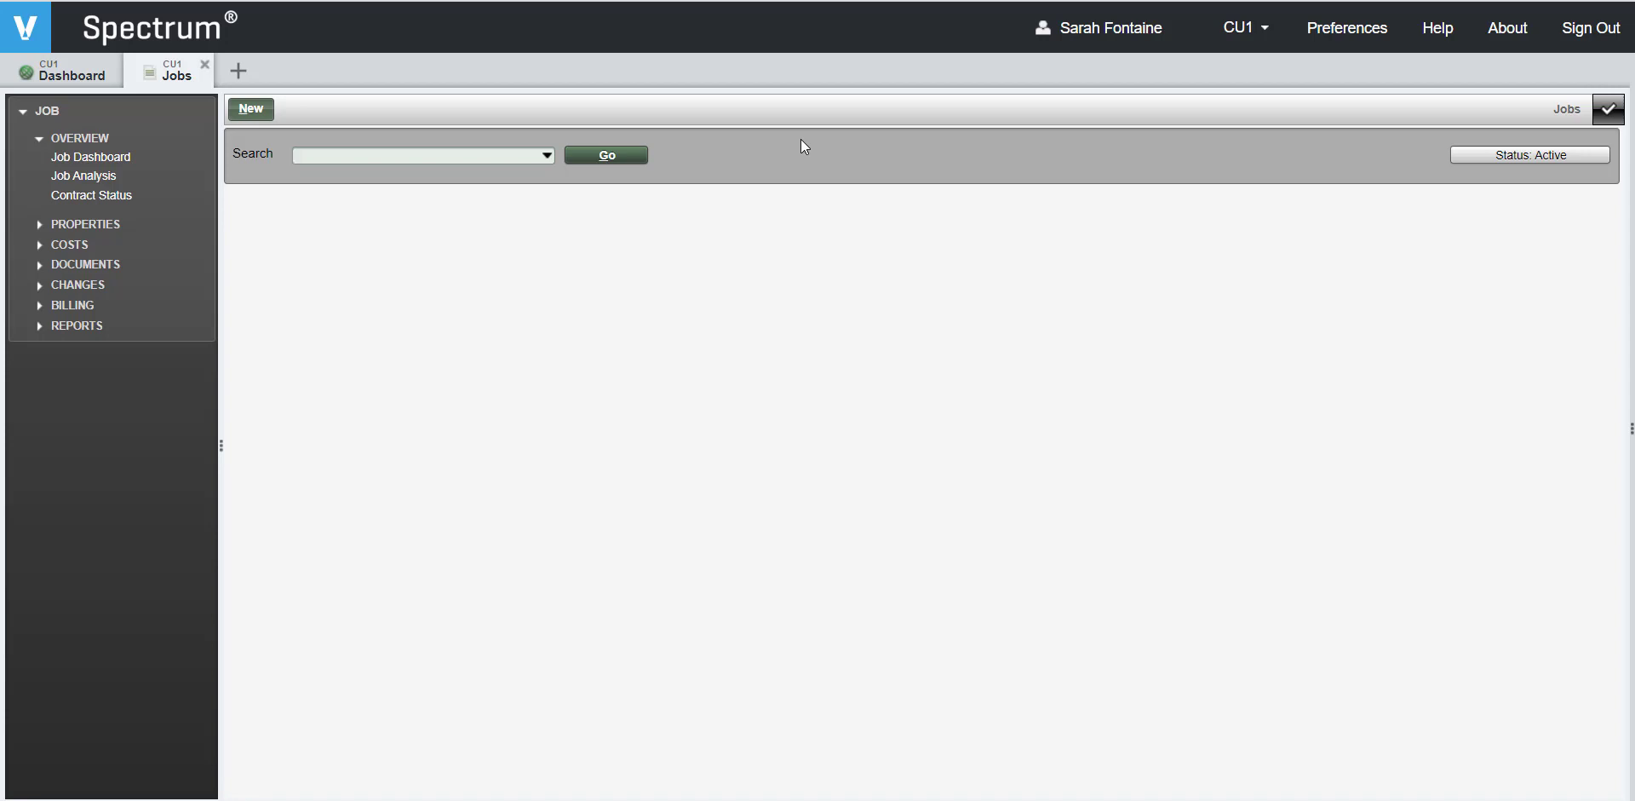
Search jobs for 'puetz' and open Puetz Distribution Center (ES1910)
text(puetz)
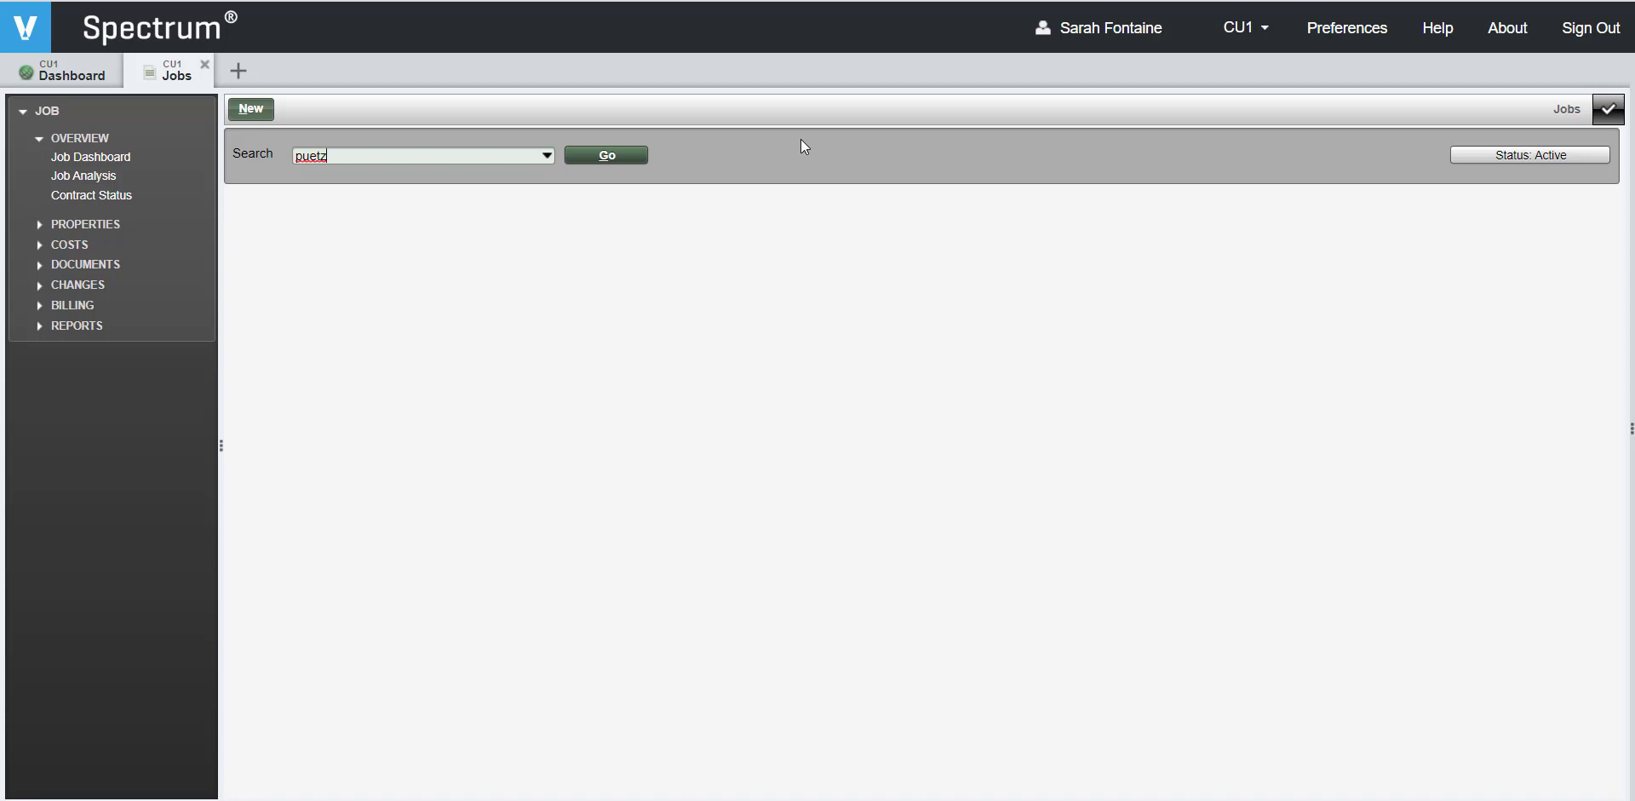
click(606, 154)
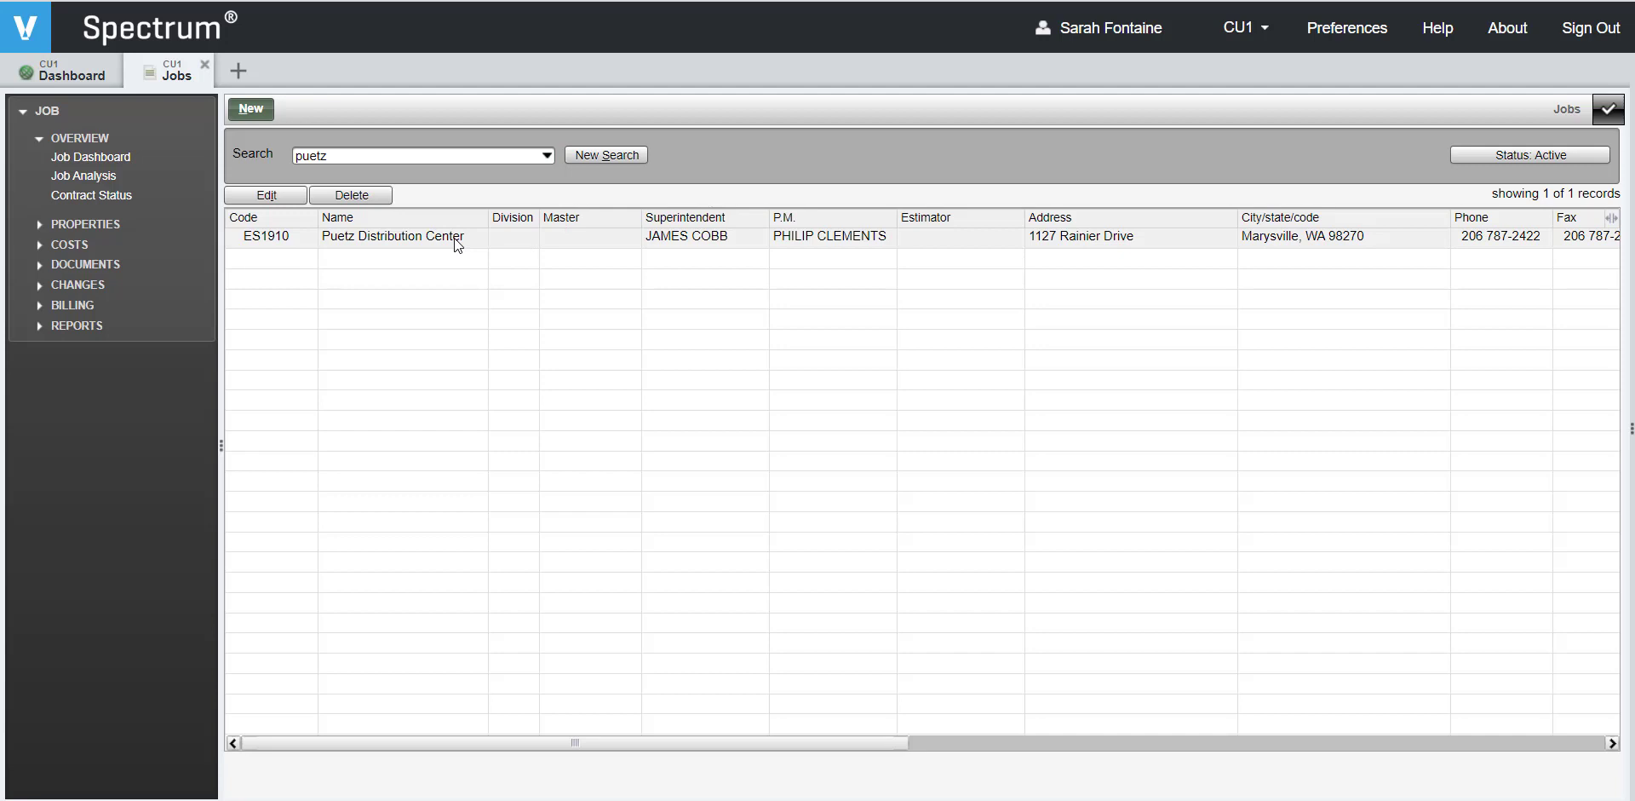
double_click(390, 236)
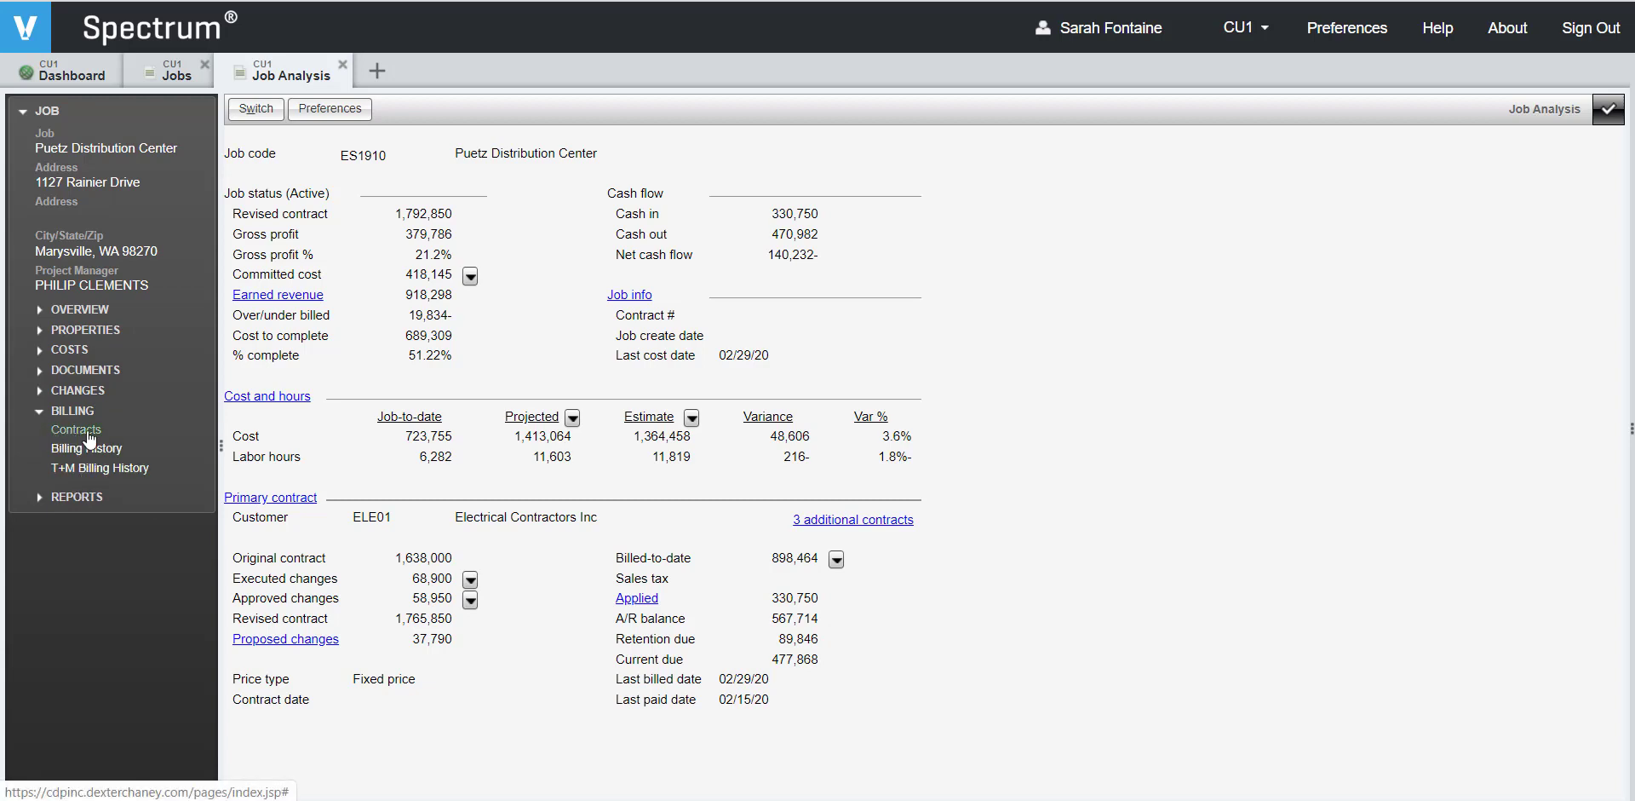
mouse_move(60, 445)
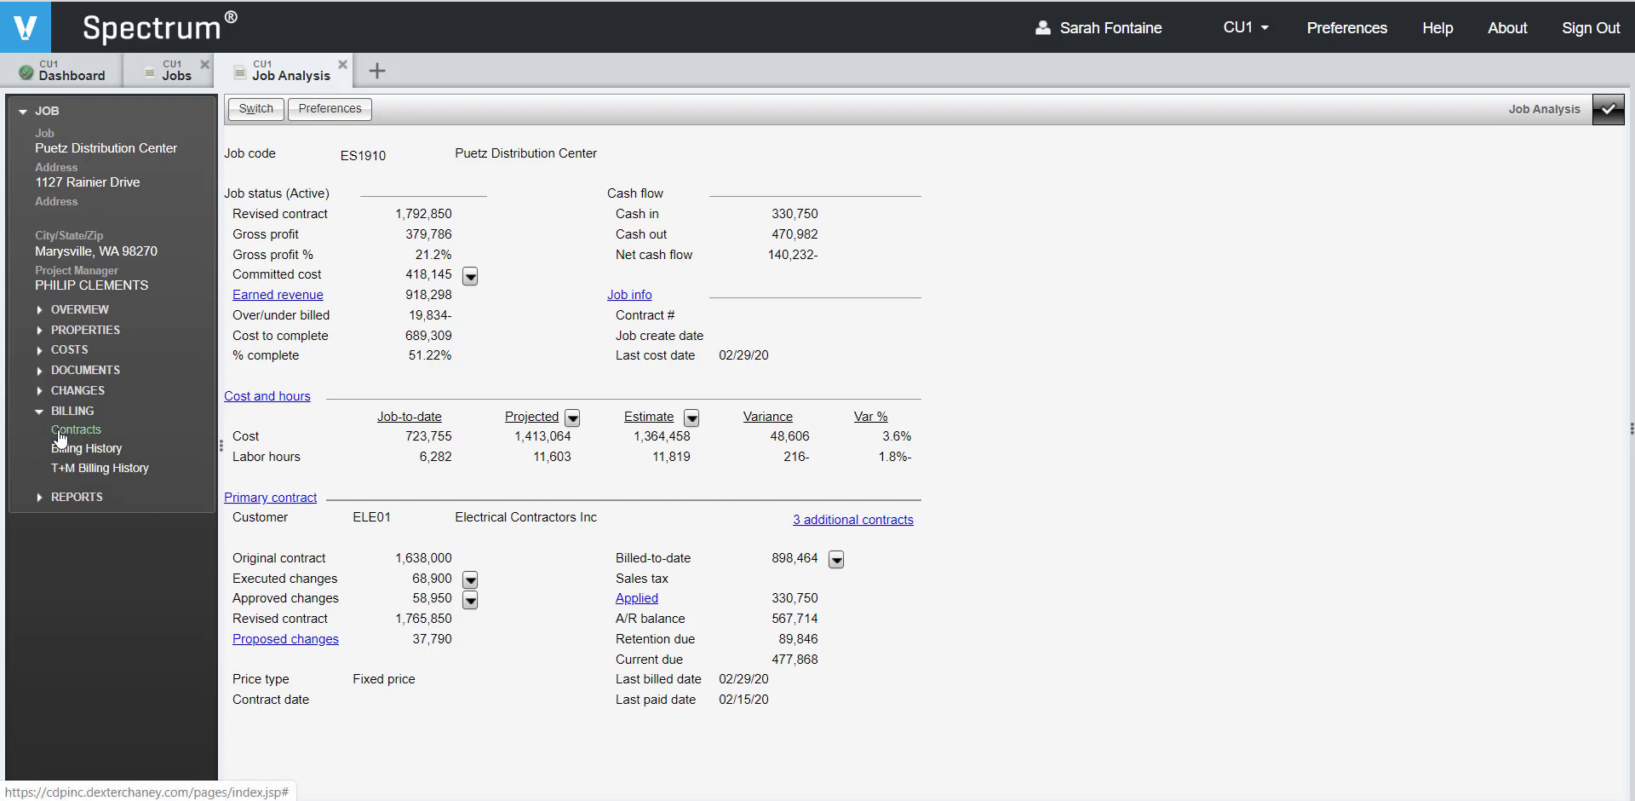
List the job's contracts under Billing and open the Alderwood Mall (ALDMAL) contract
click(76, 429)
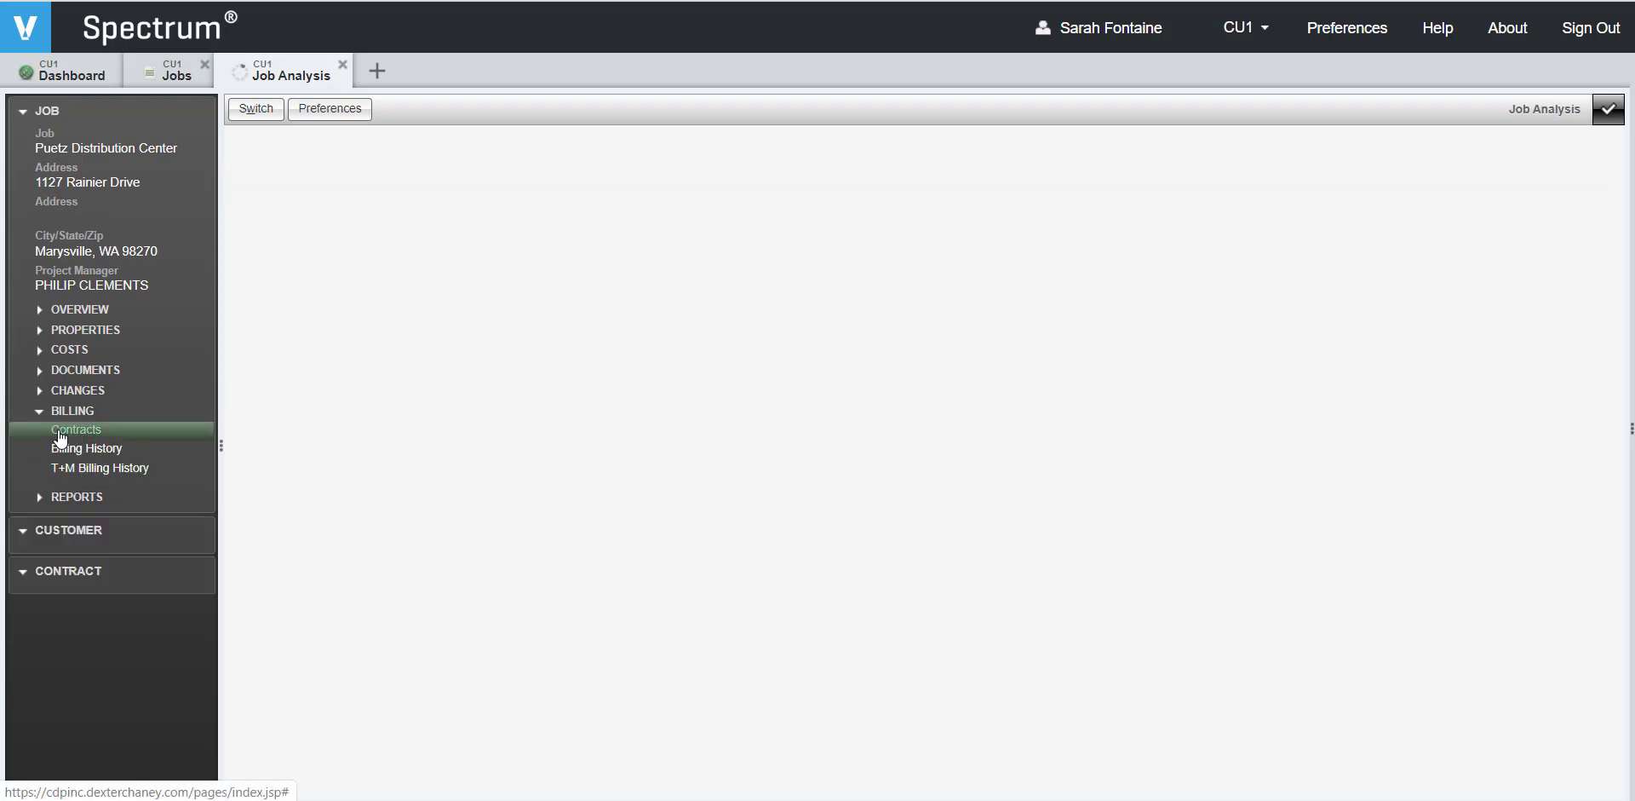
click(75, 429)
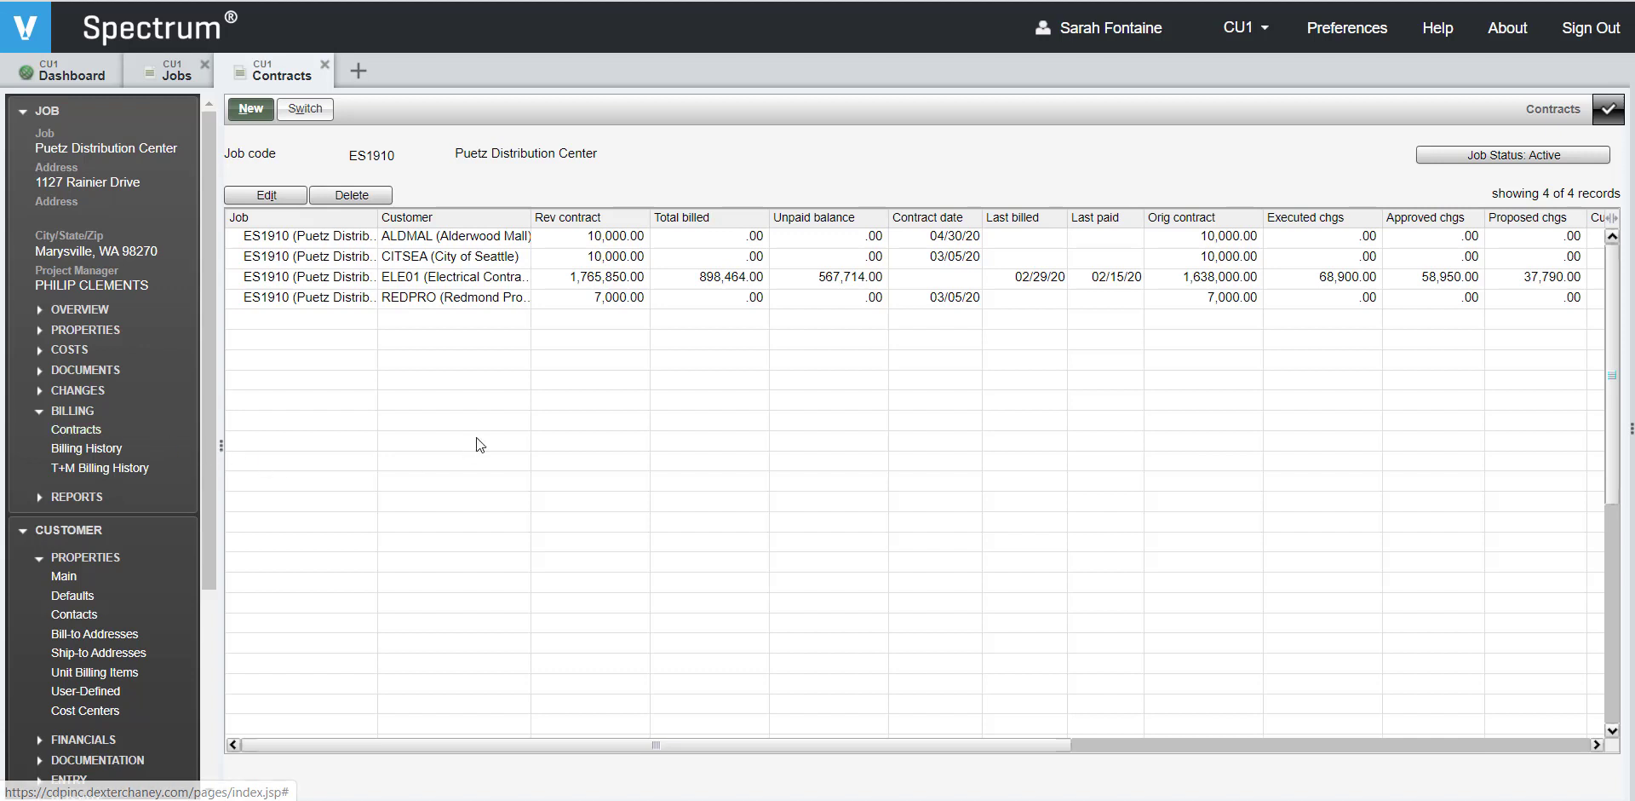
click(358, 71)
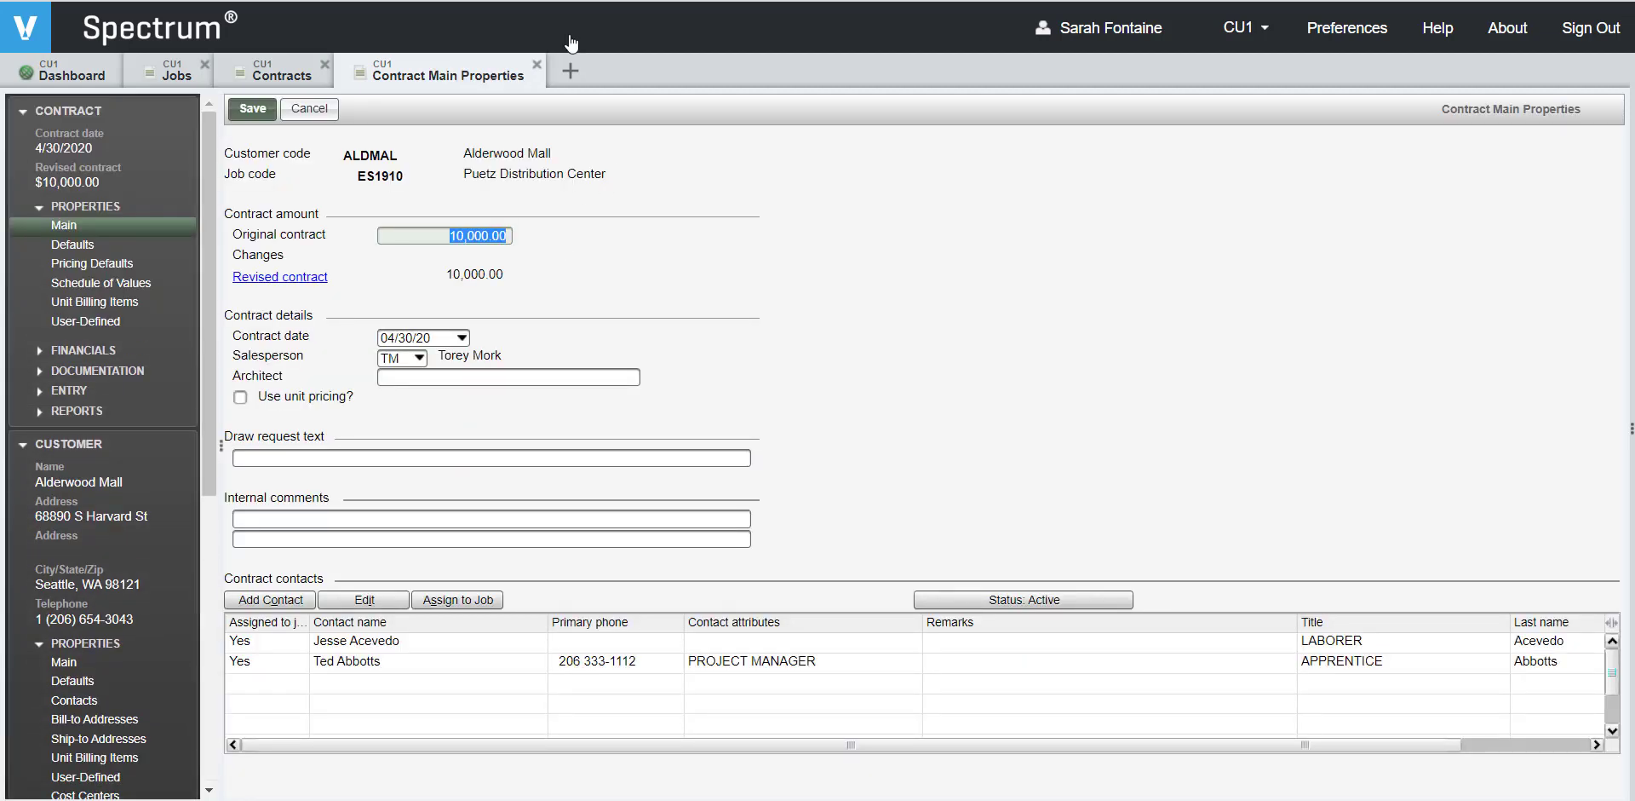
mouse_move(702, 227)
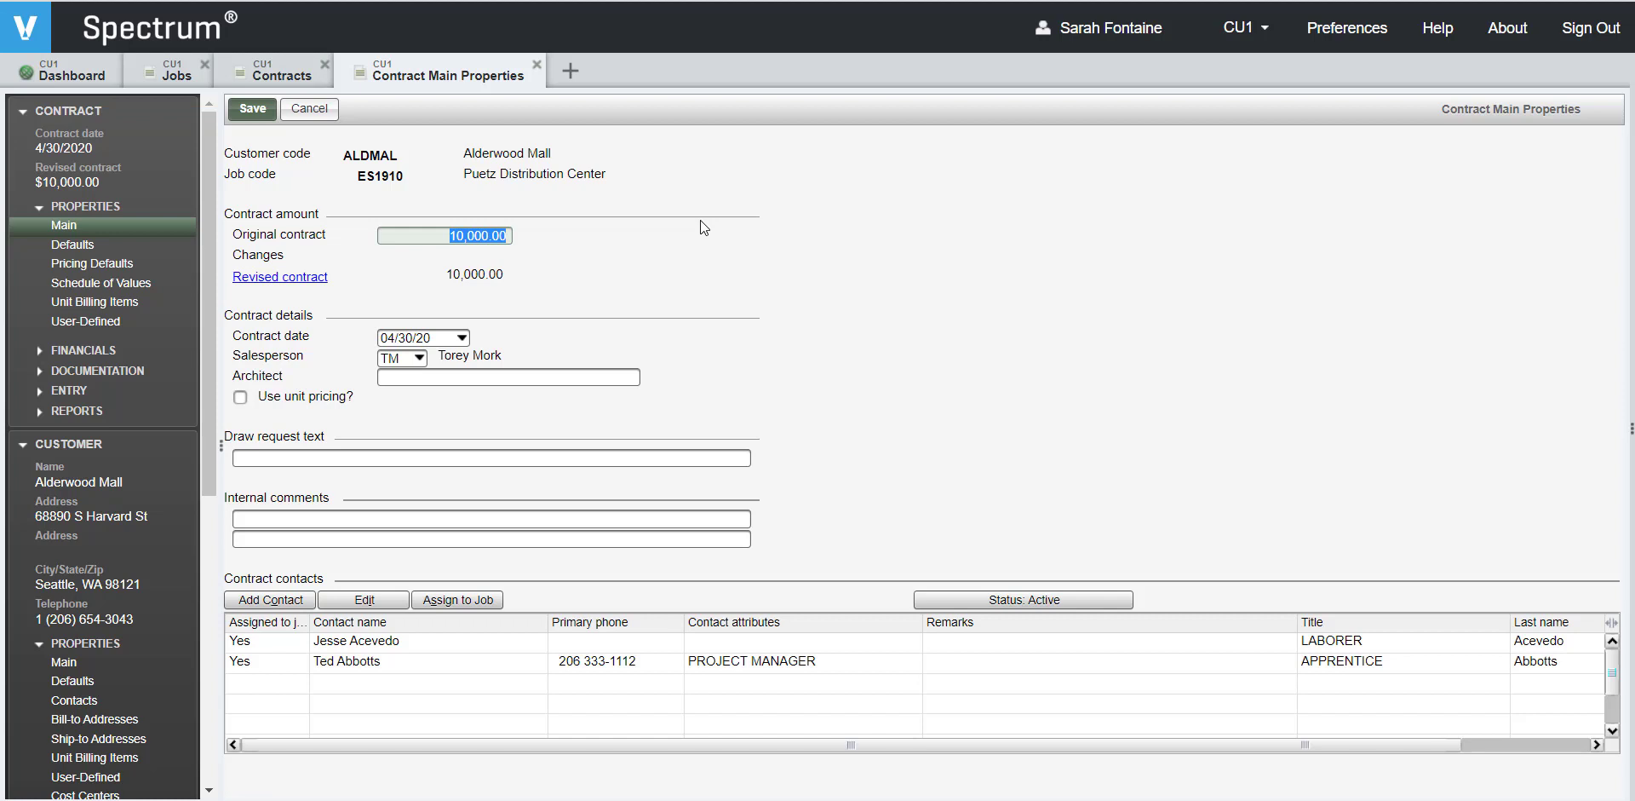
mouse_move(101, 283)
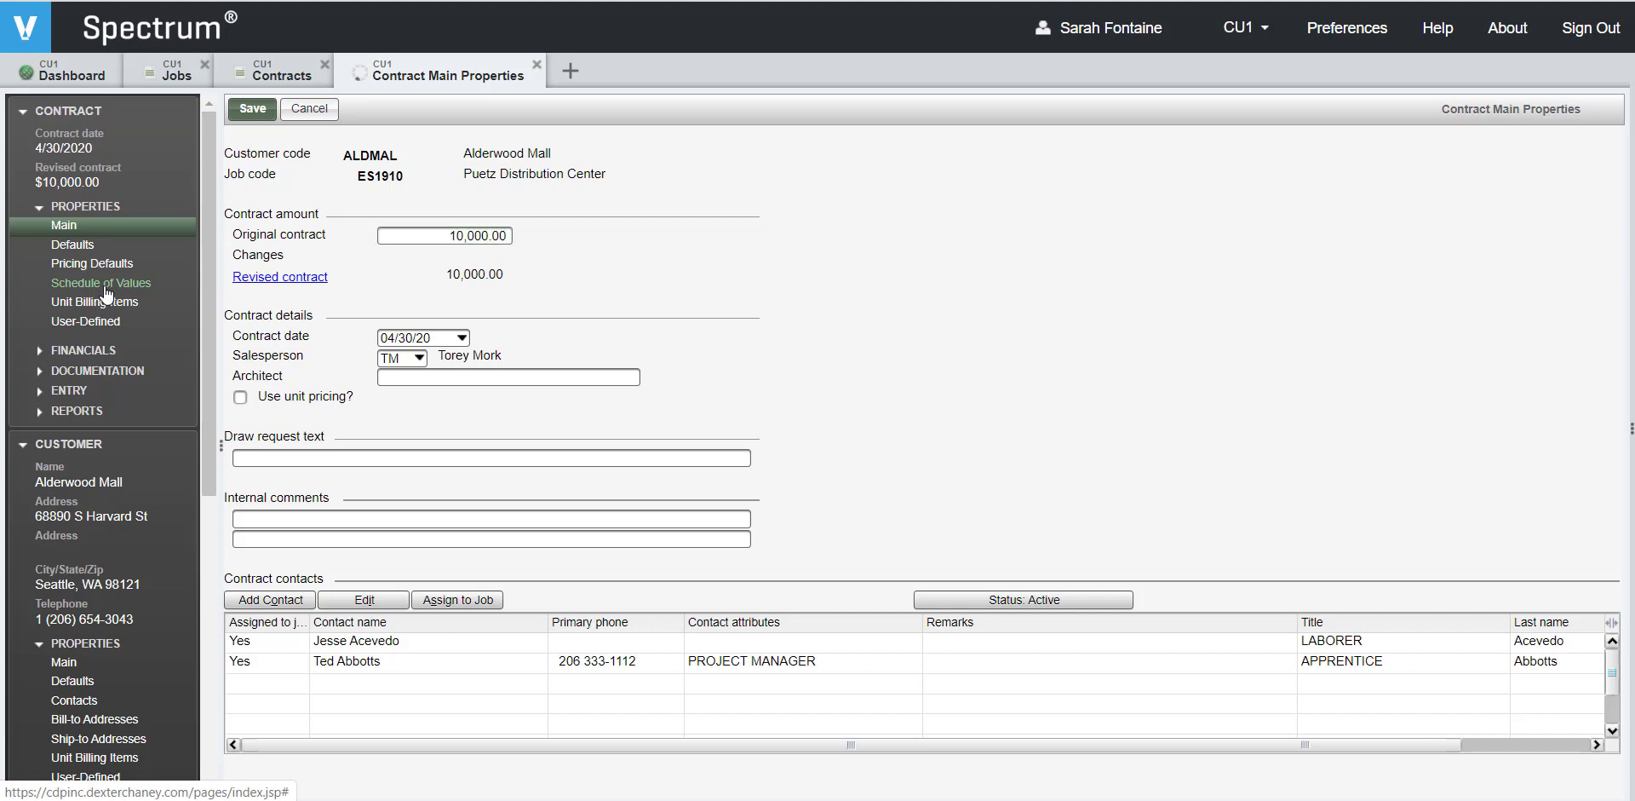
Open Schedule of Values under the contract's Properties
click(100, 283)
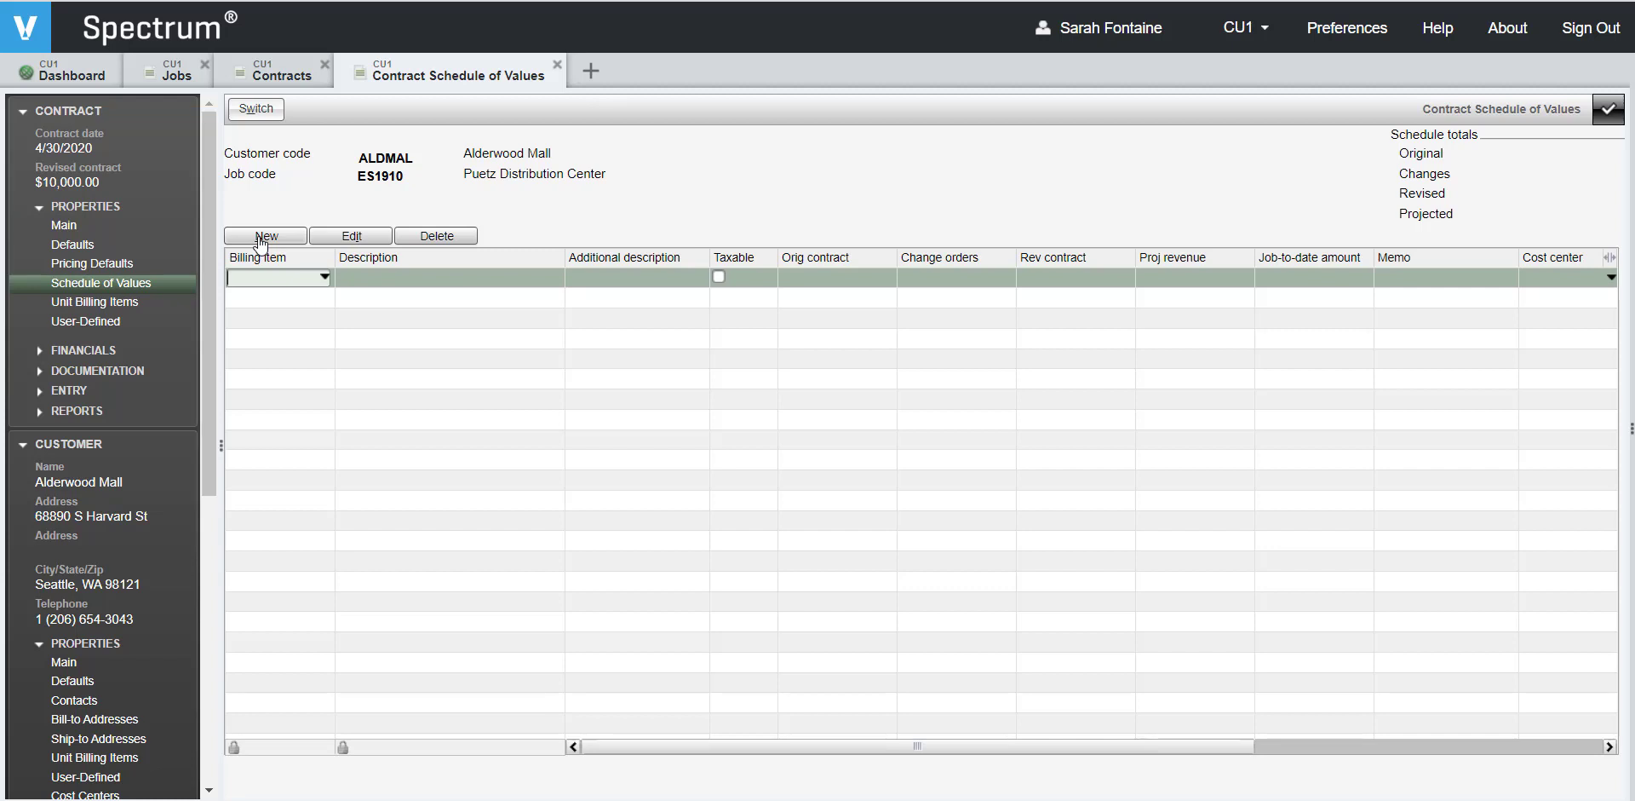
mouse_move(657, 220)
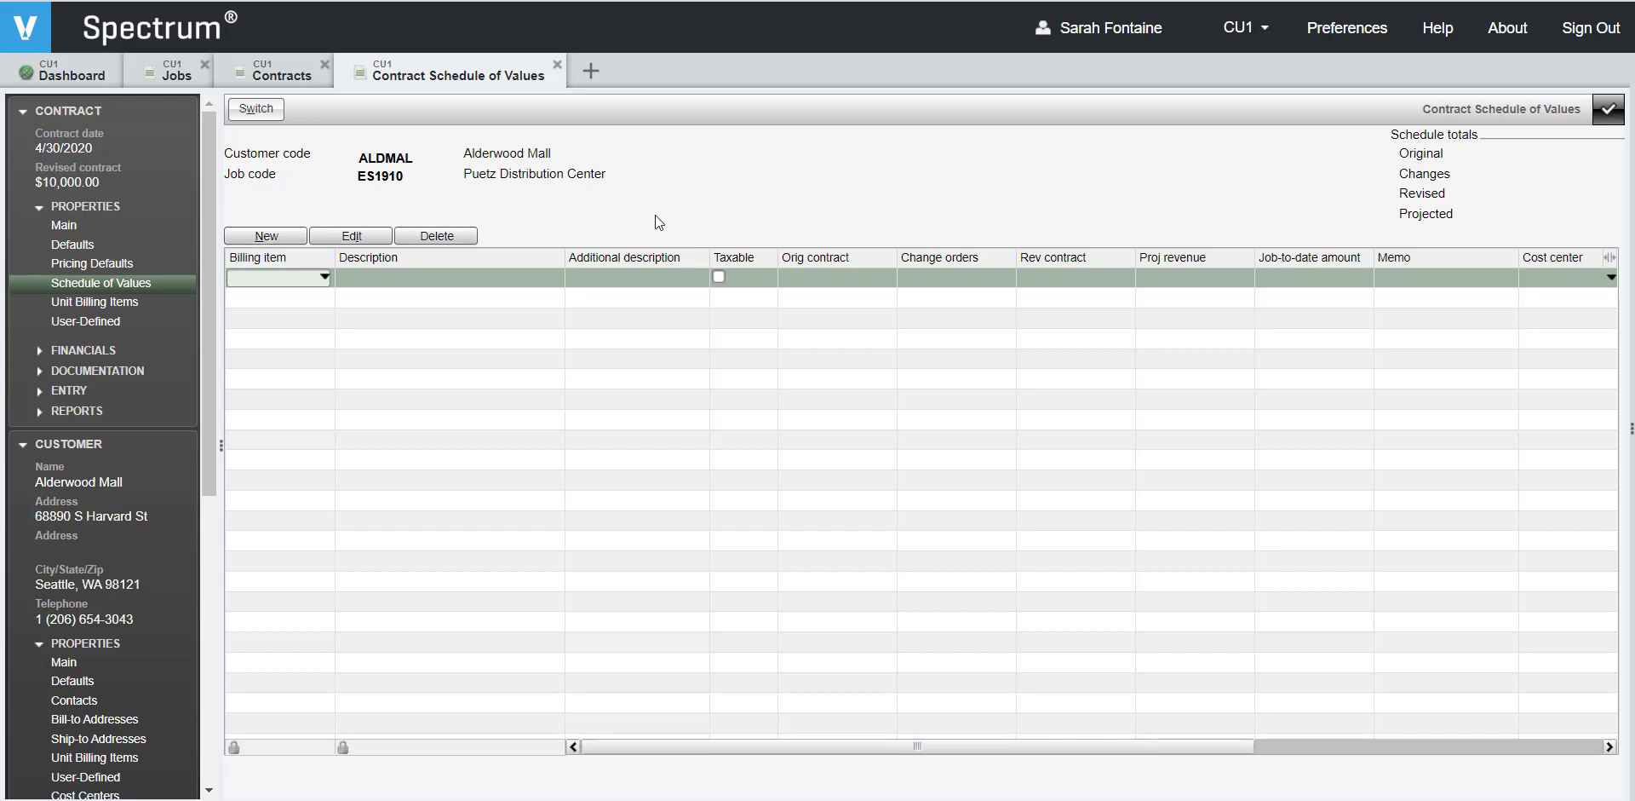
Add billing item 001 with the description Materials
text(001)
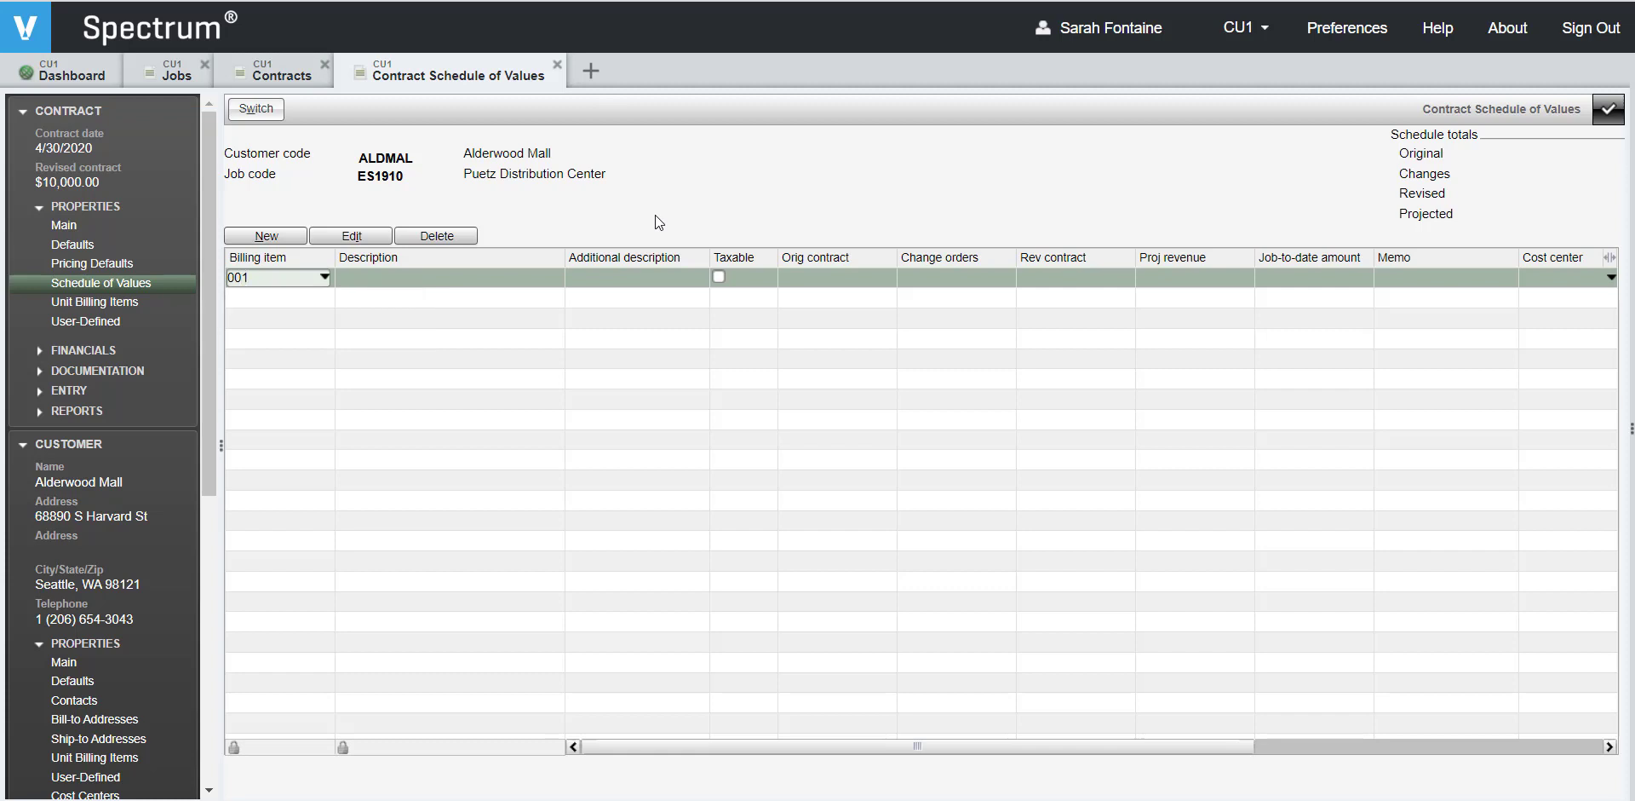
click(450, 278)
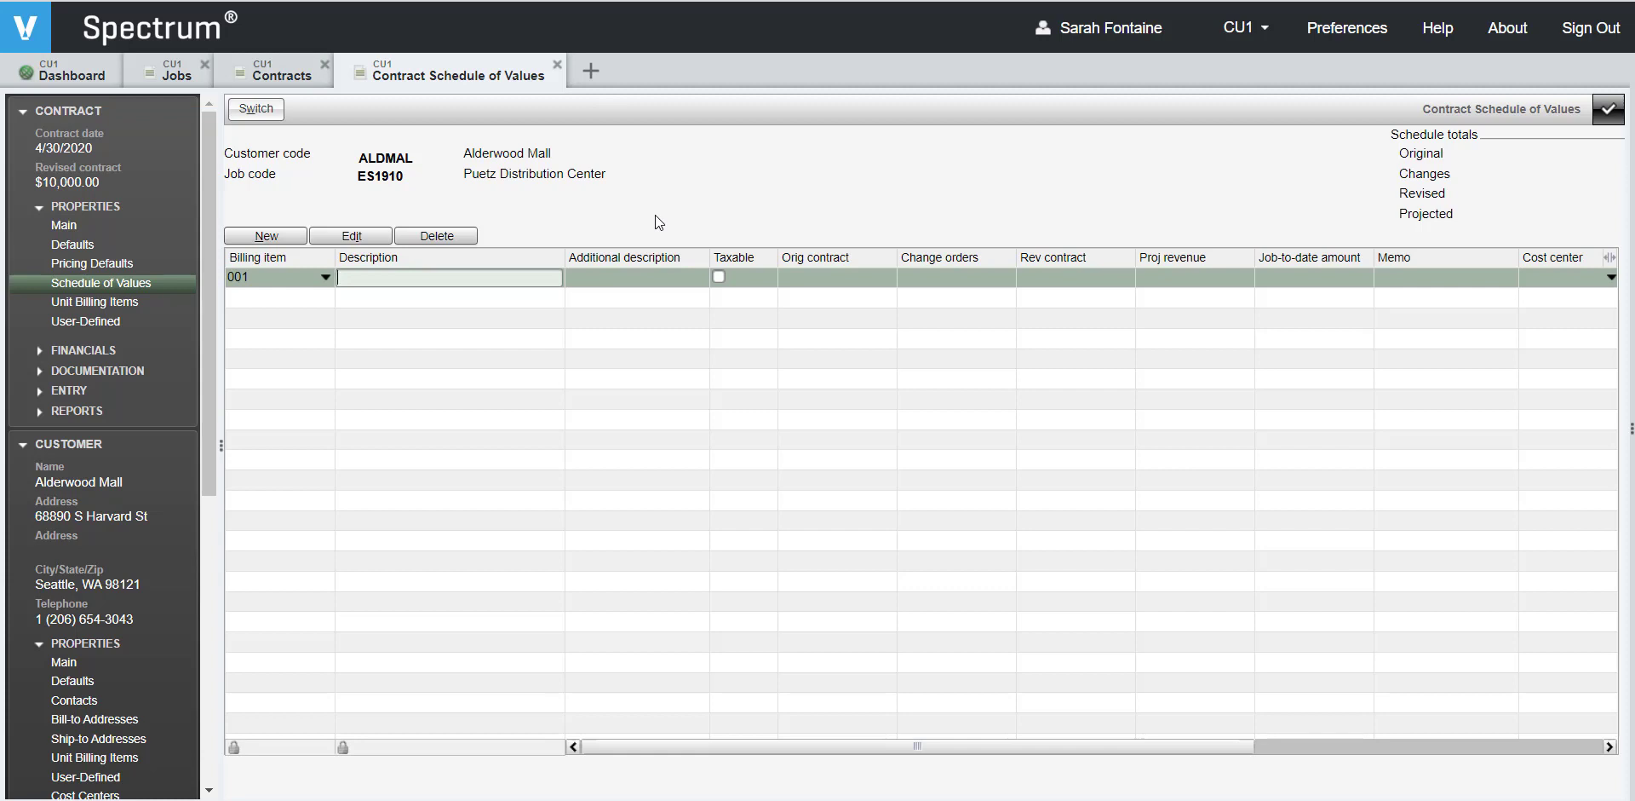
text(Mater)
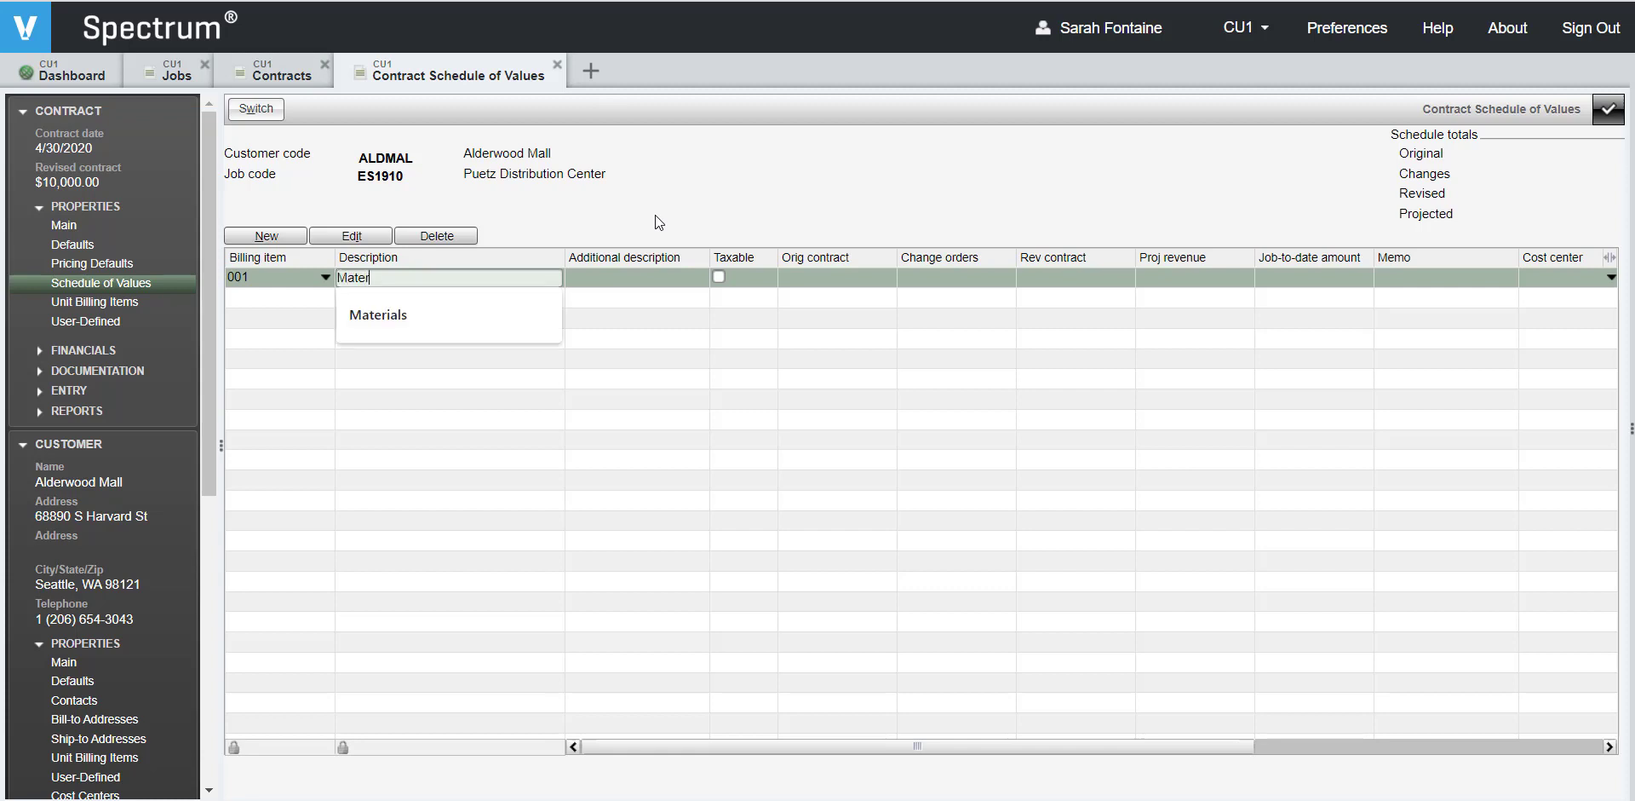
click(377, 315)
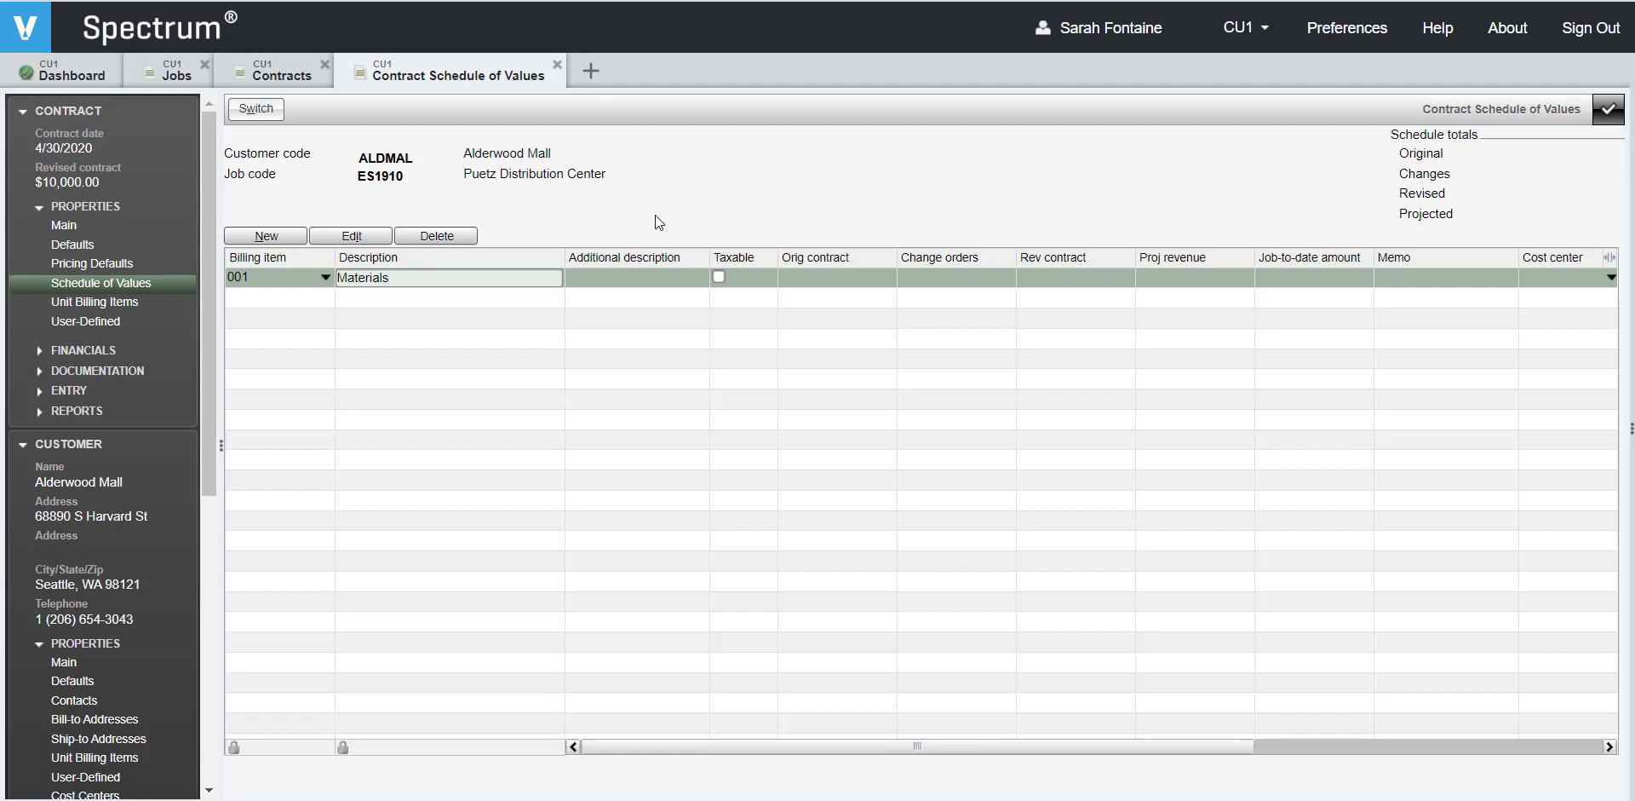
click(635, 278)
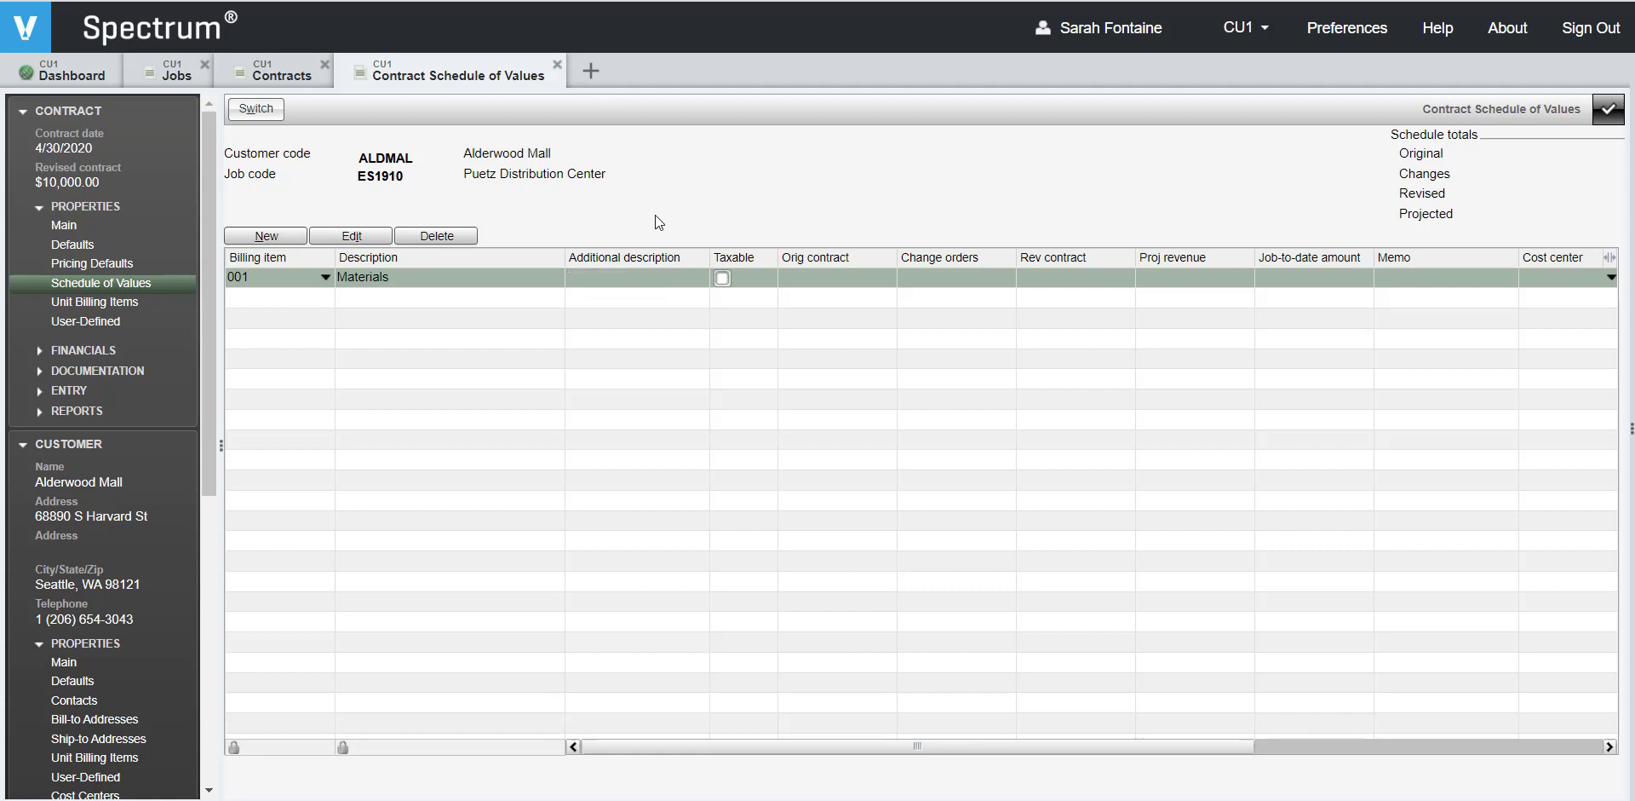
mouse_move(821, 320)
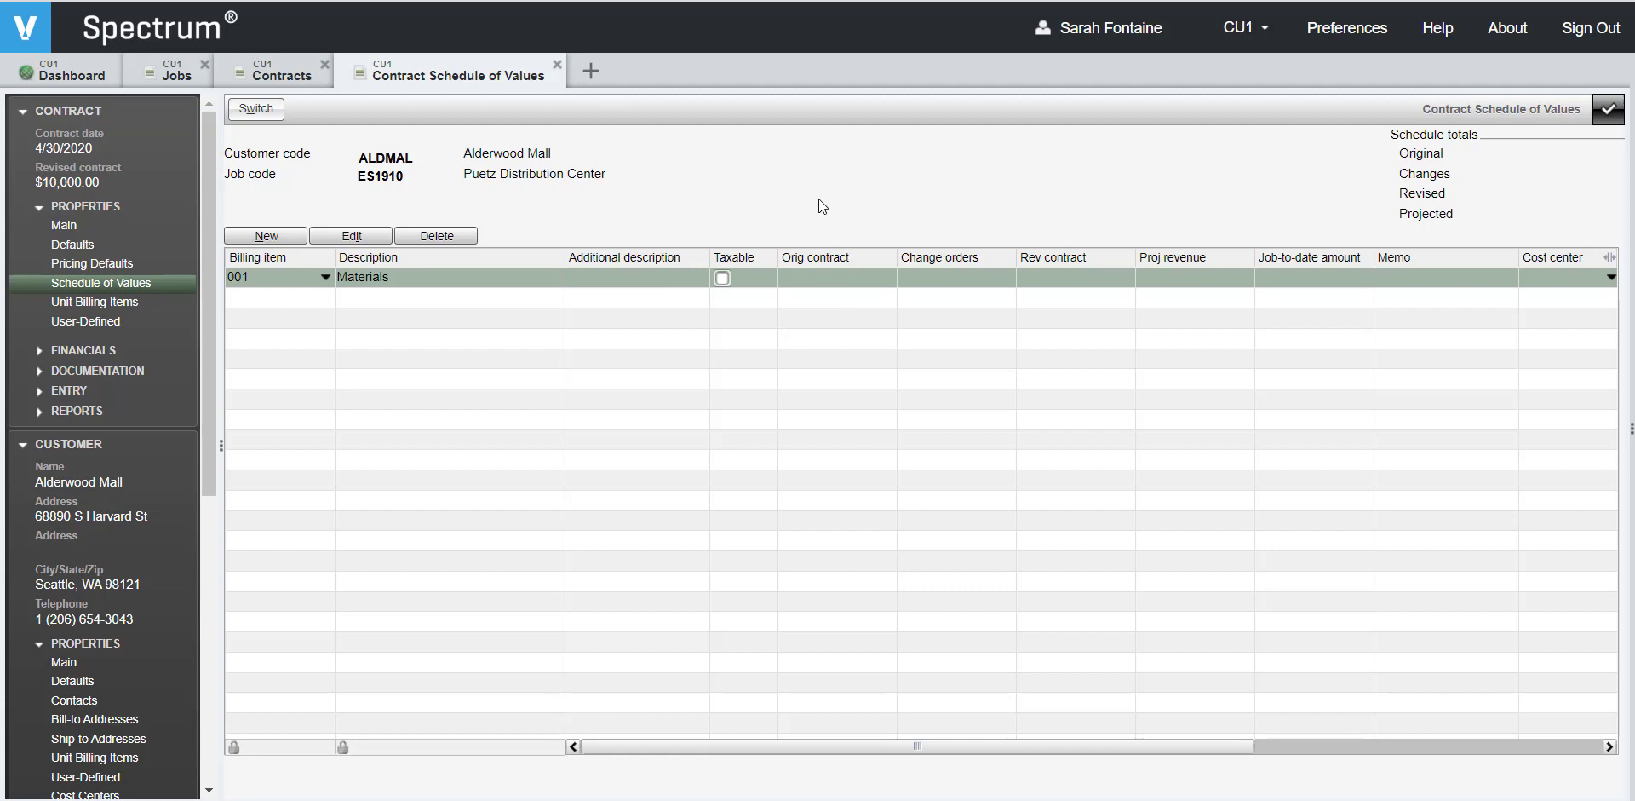
Enter 5,000.00 as the Materials original contract amount
click(835, 278)
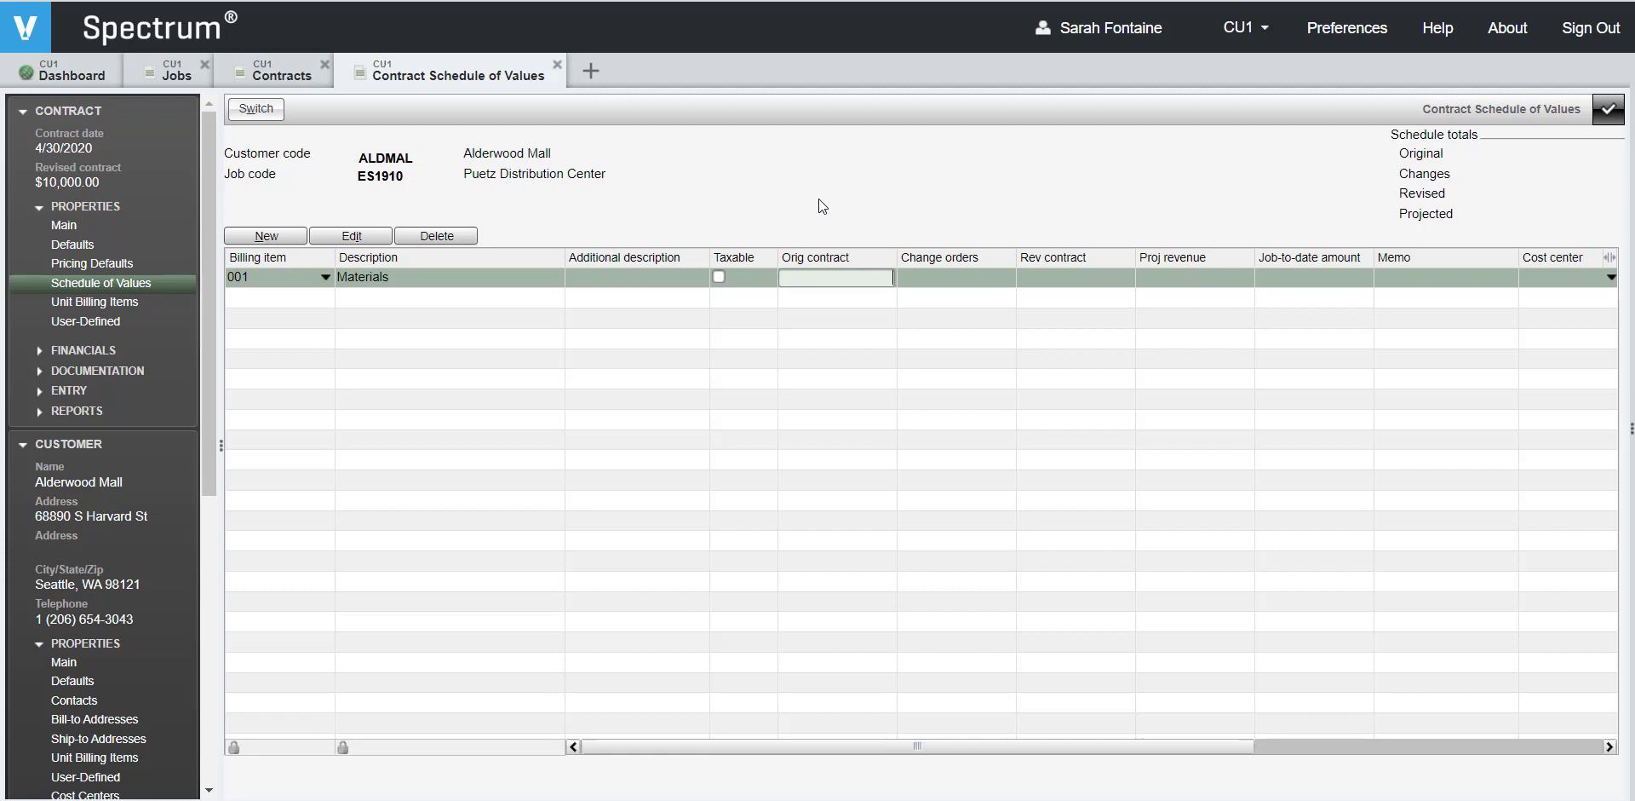
text(5000.00)
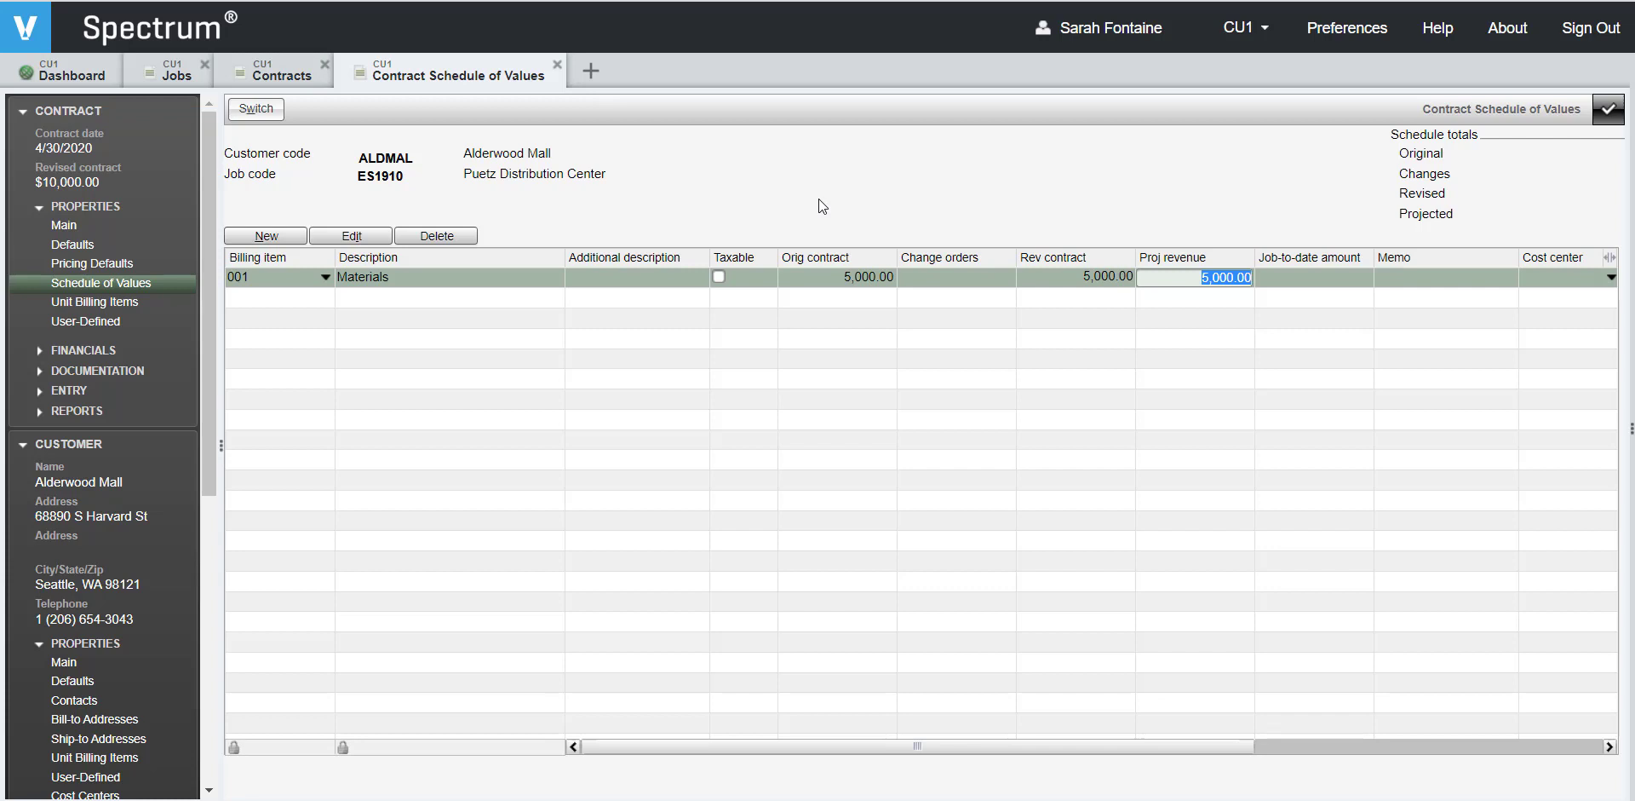
click(1446, 277)
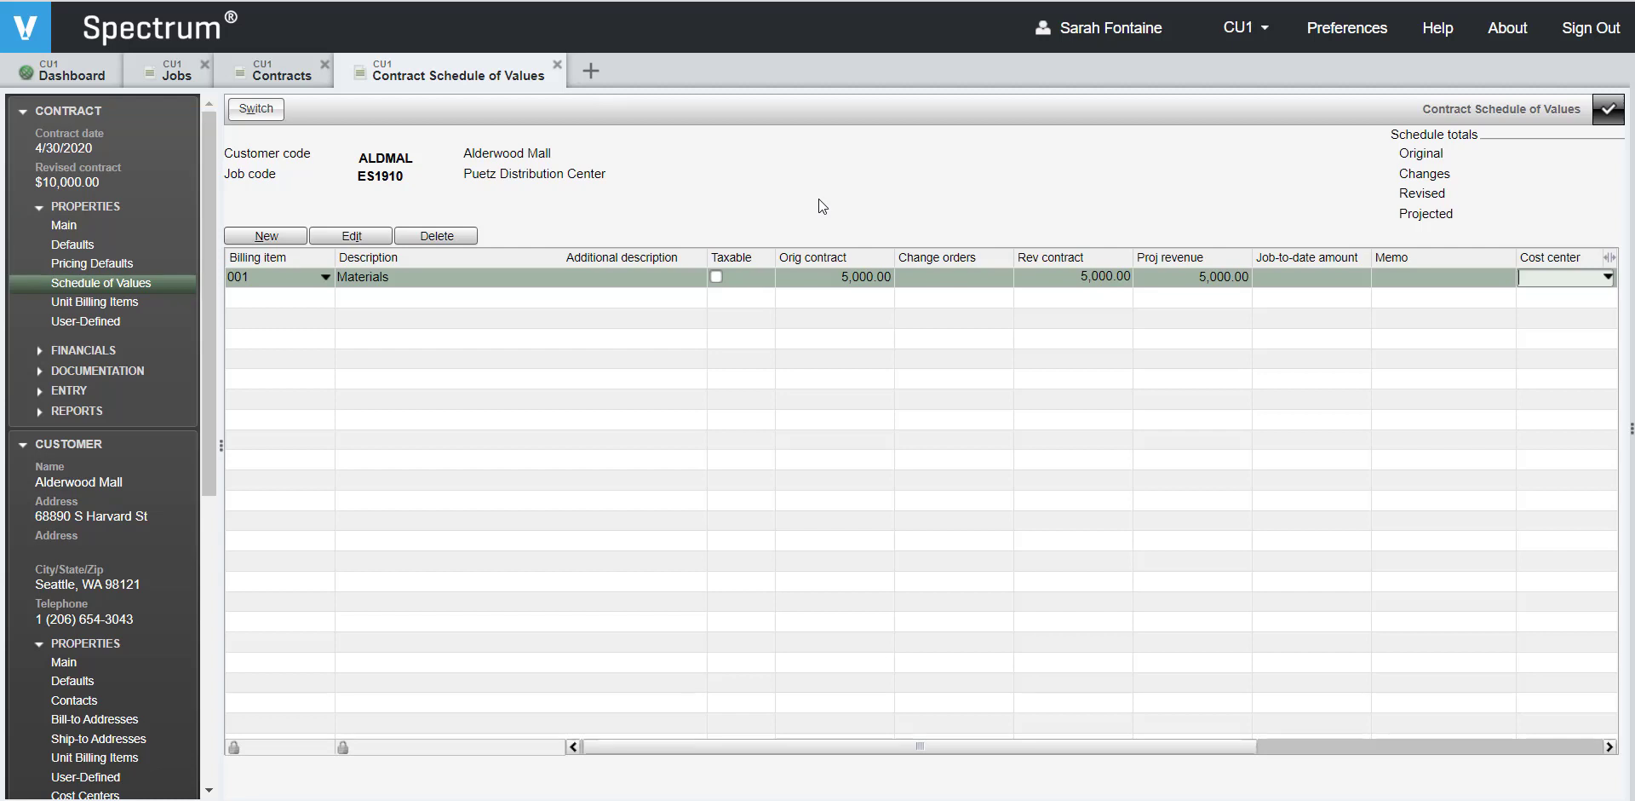
Assign cost center 1020, Seattle - Electrical Division, to Materials via the cost center search
text(1)
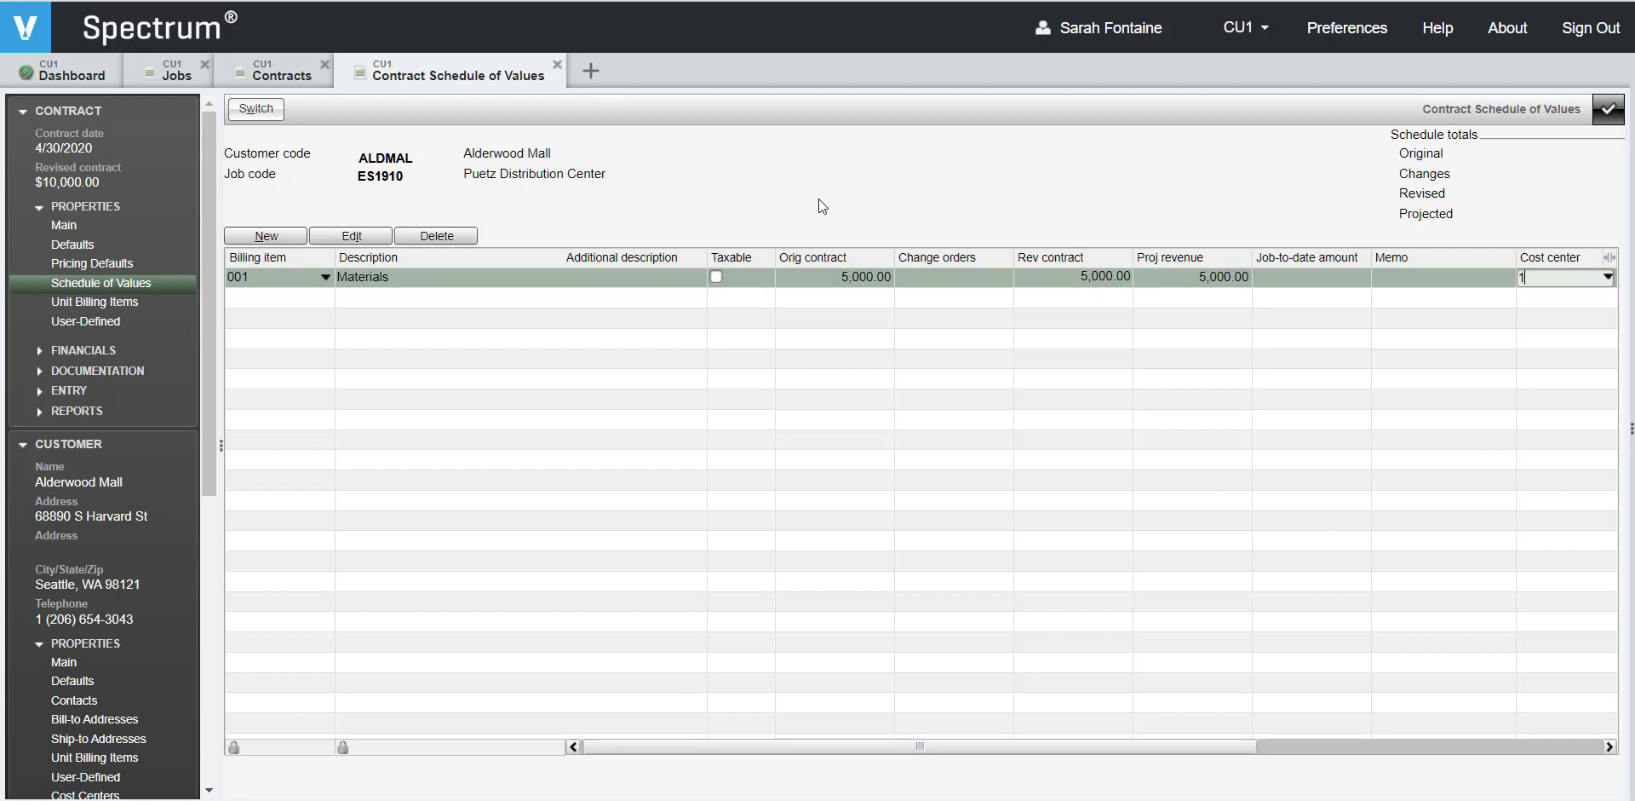
text(020)
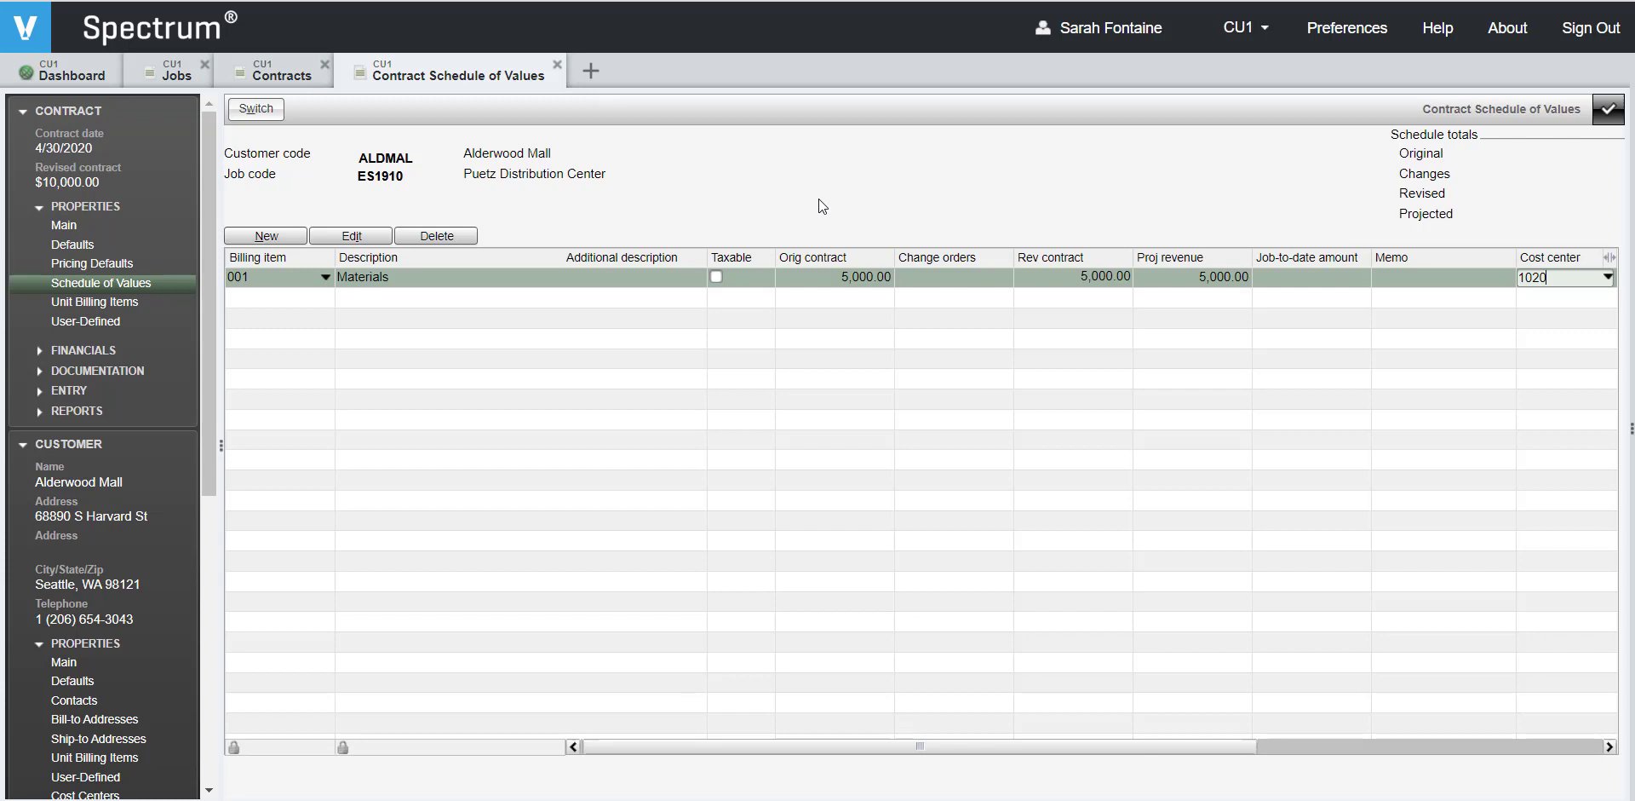
mouse_move(924, 191)
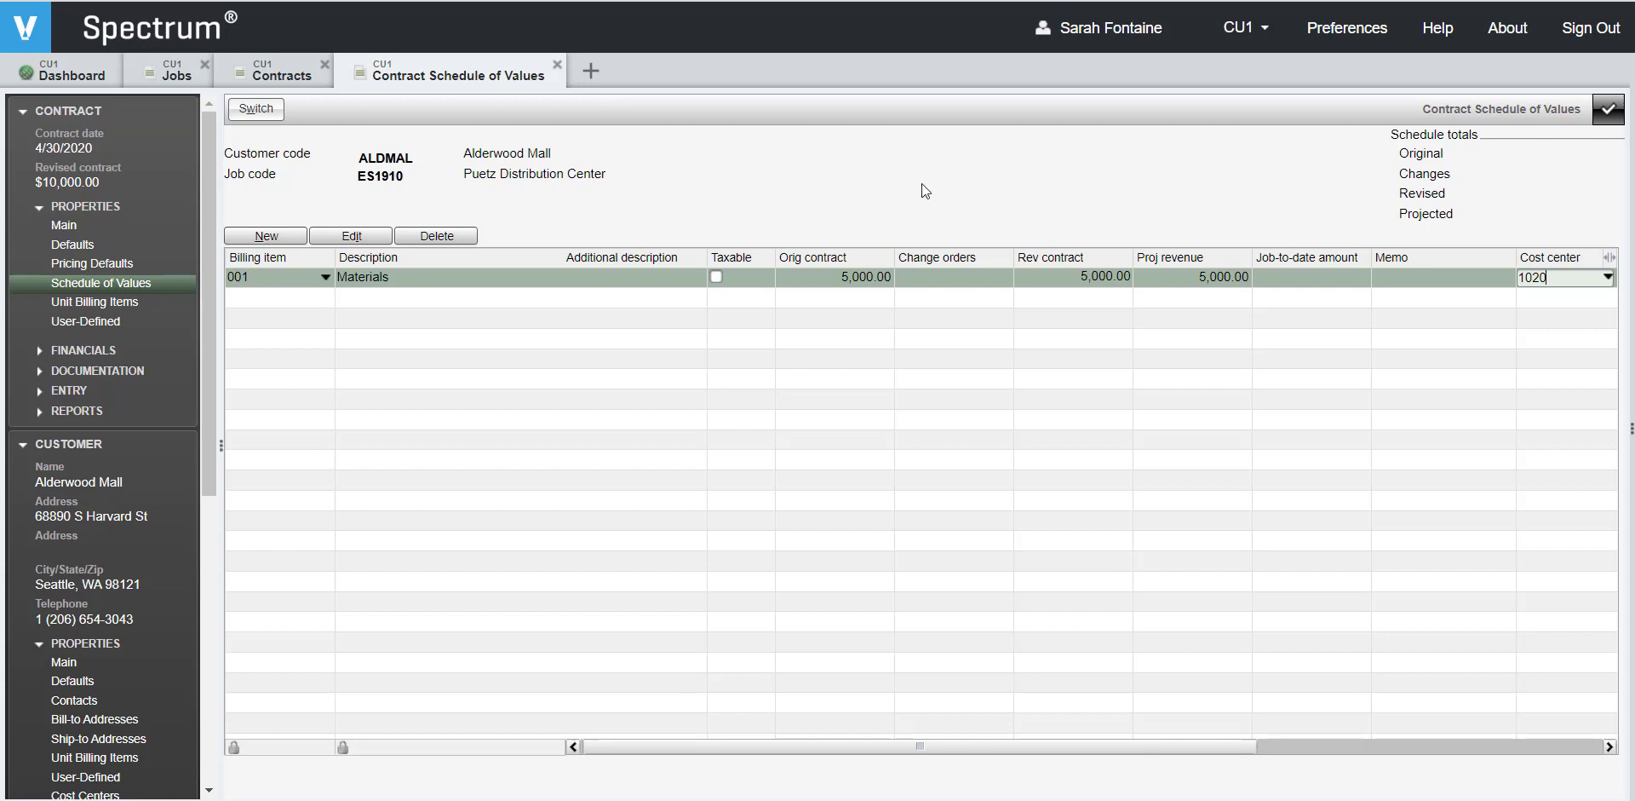
mouse_move(1609, 278)
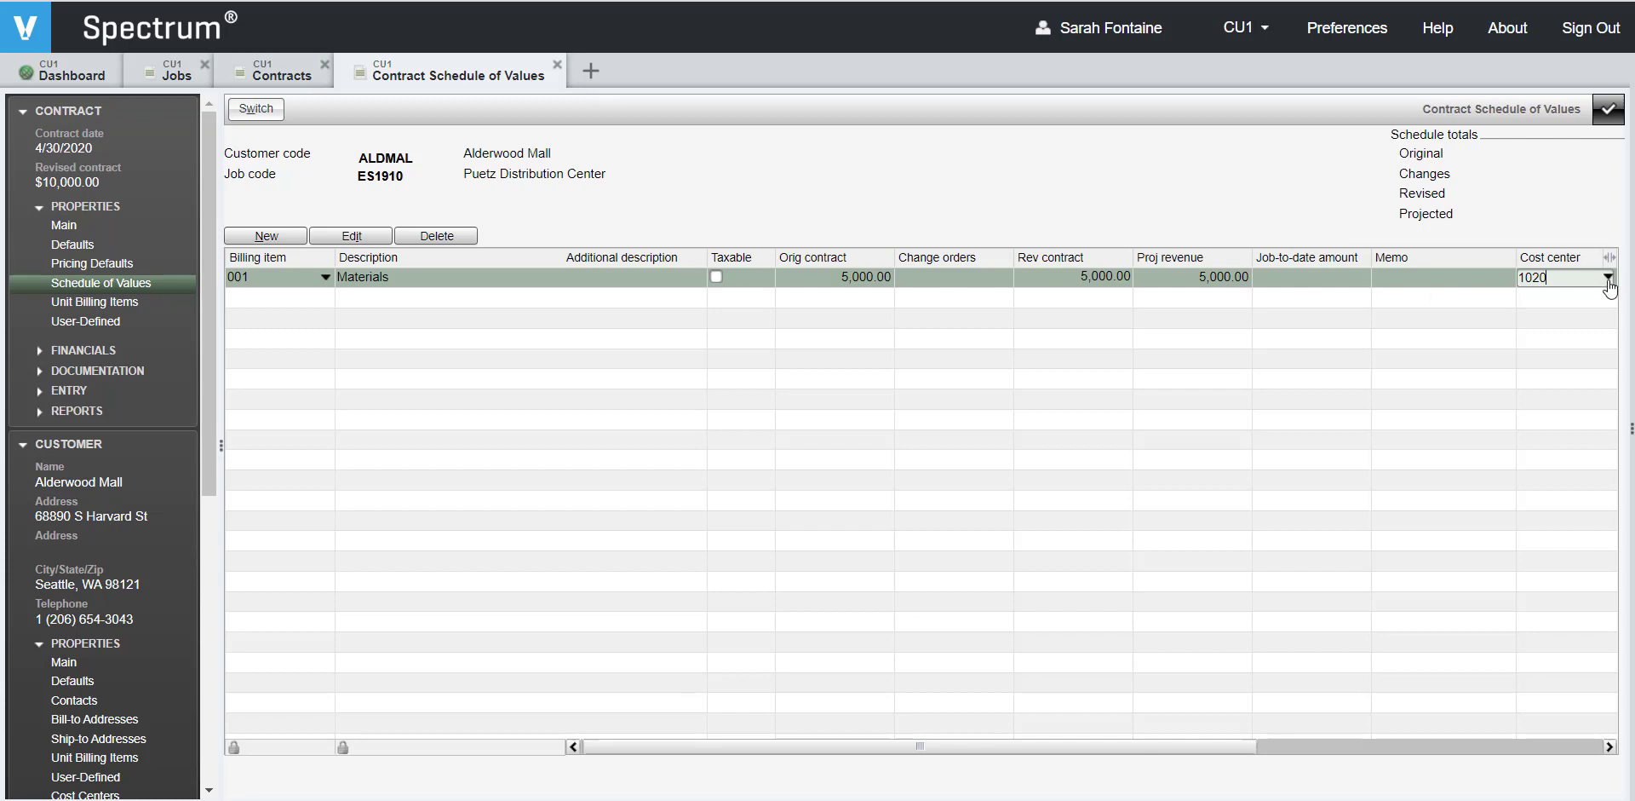
click(1608, 278)
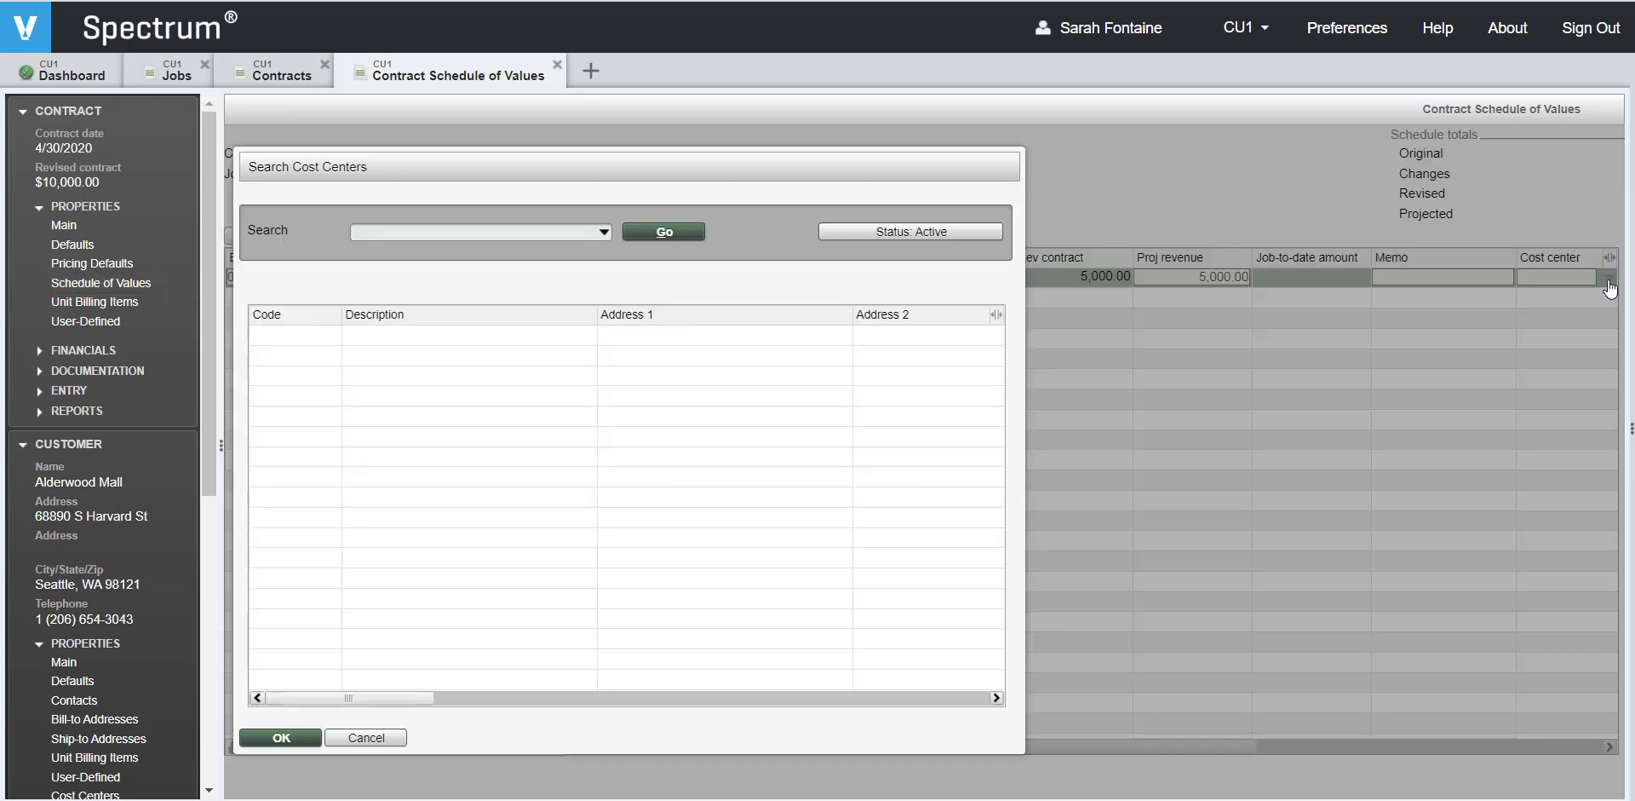
click(663, 230)
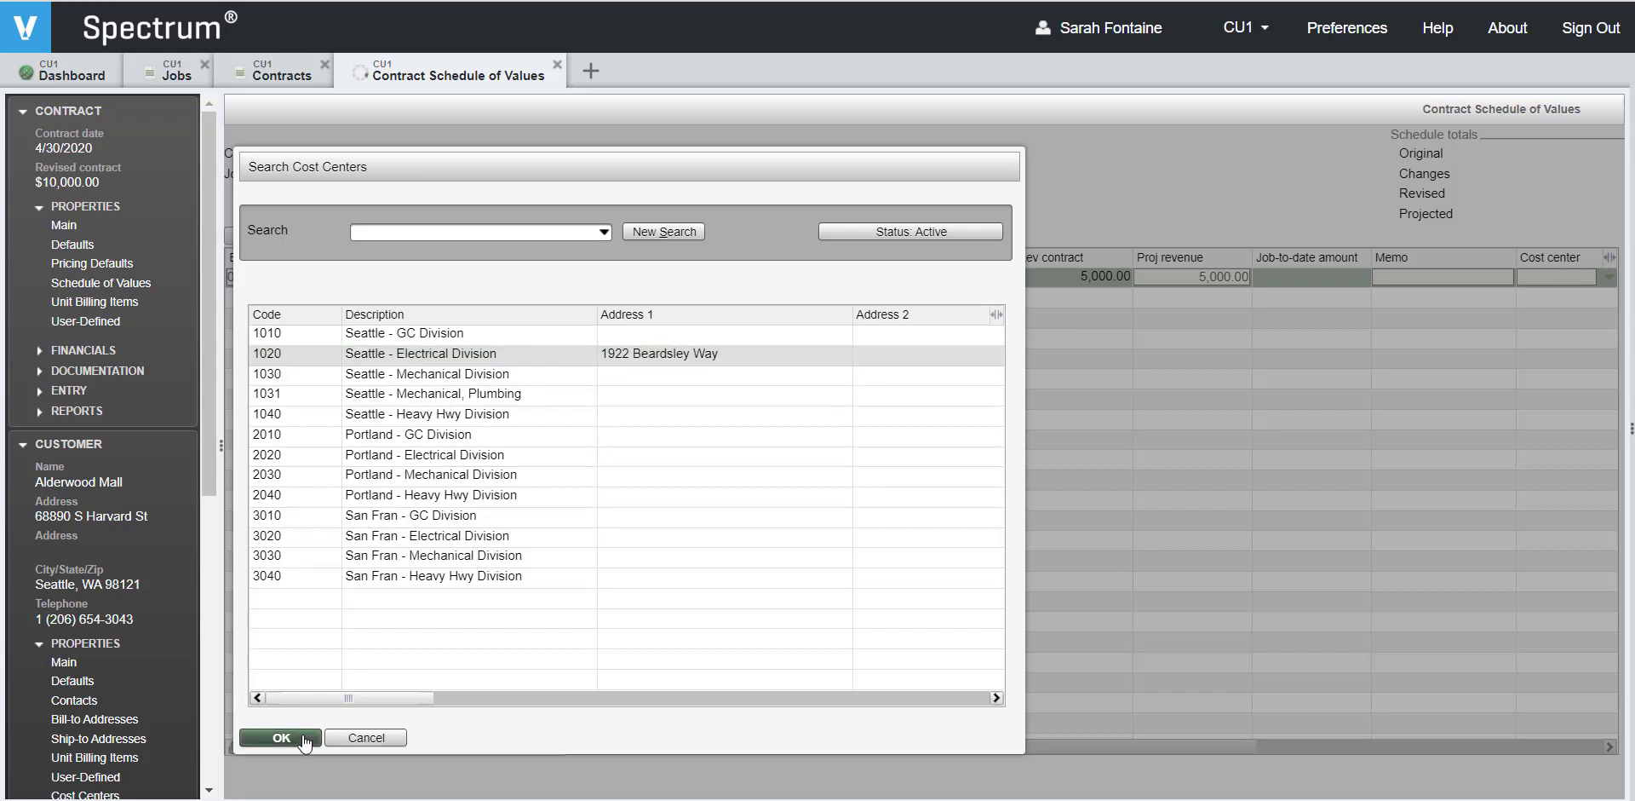
click(279, 736)
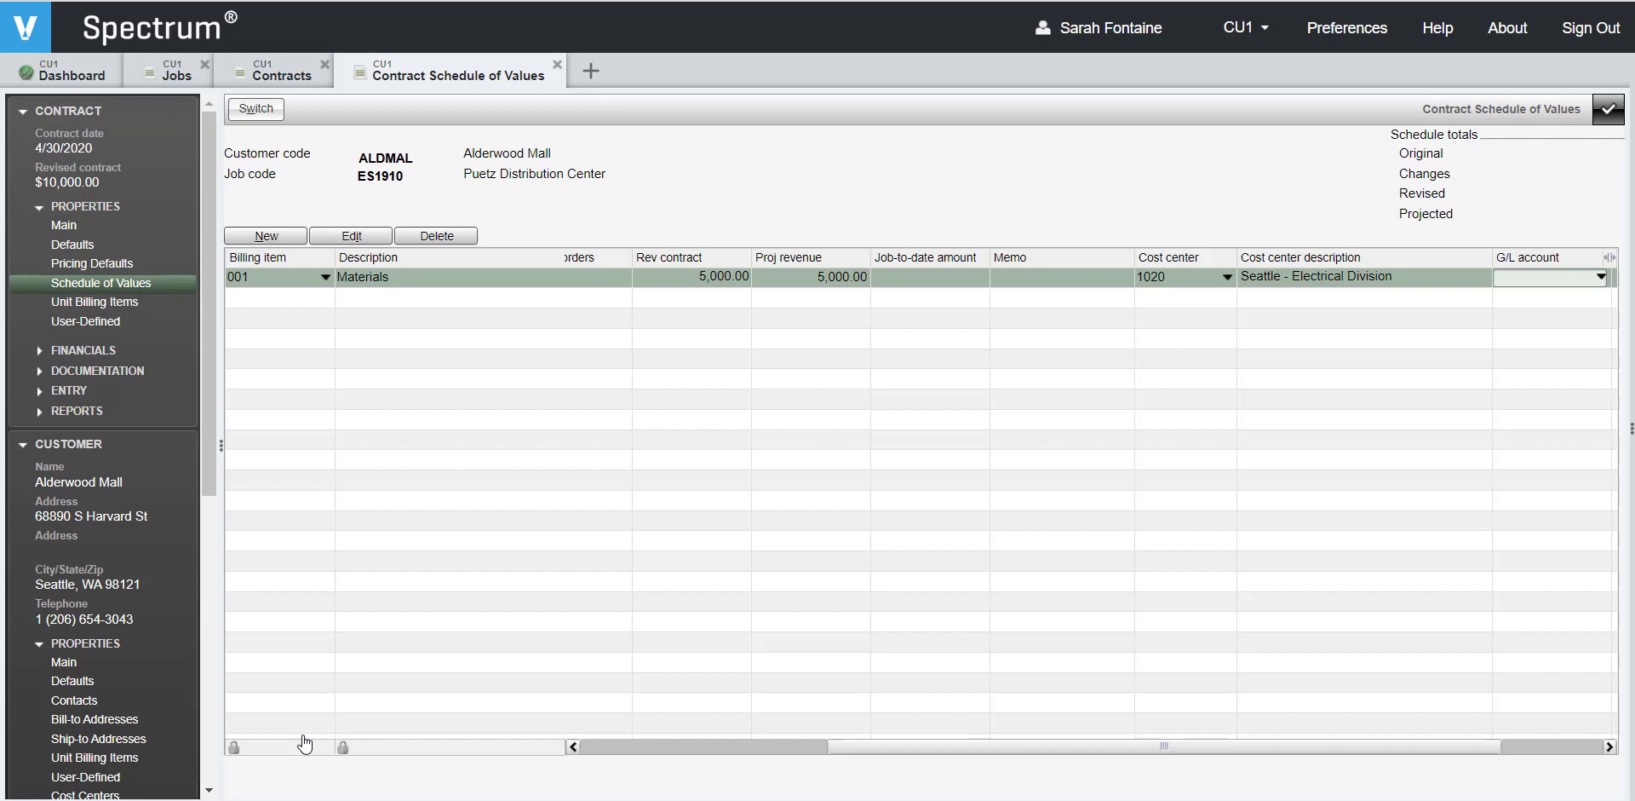
mouse_move(1488, 359)
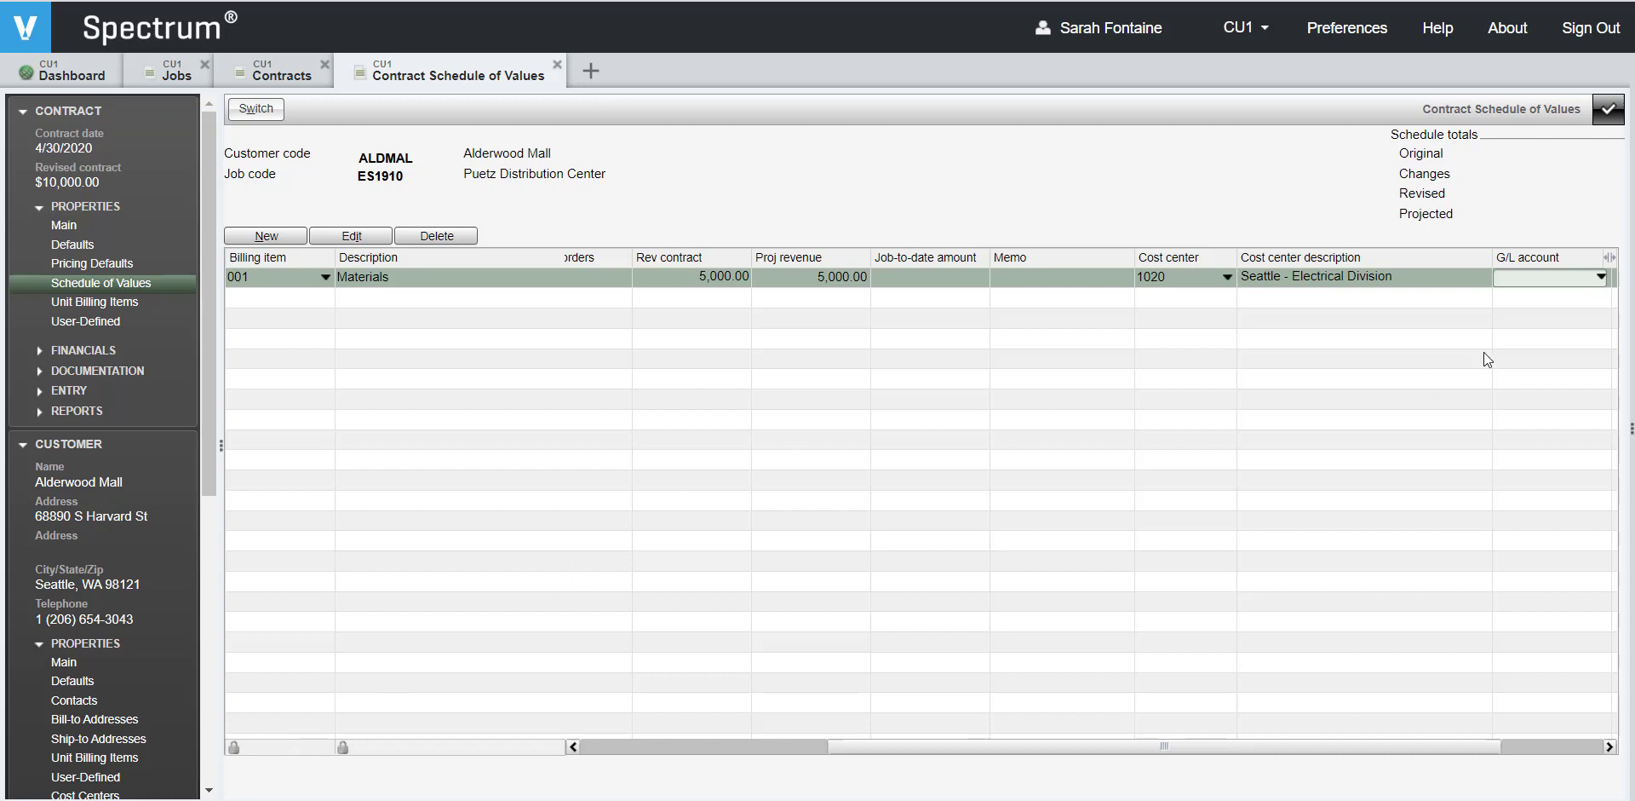
mouse_move(1533, 224)
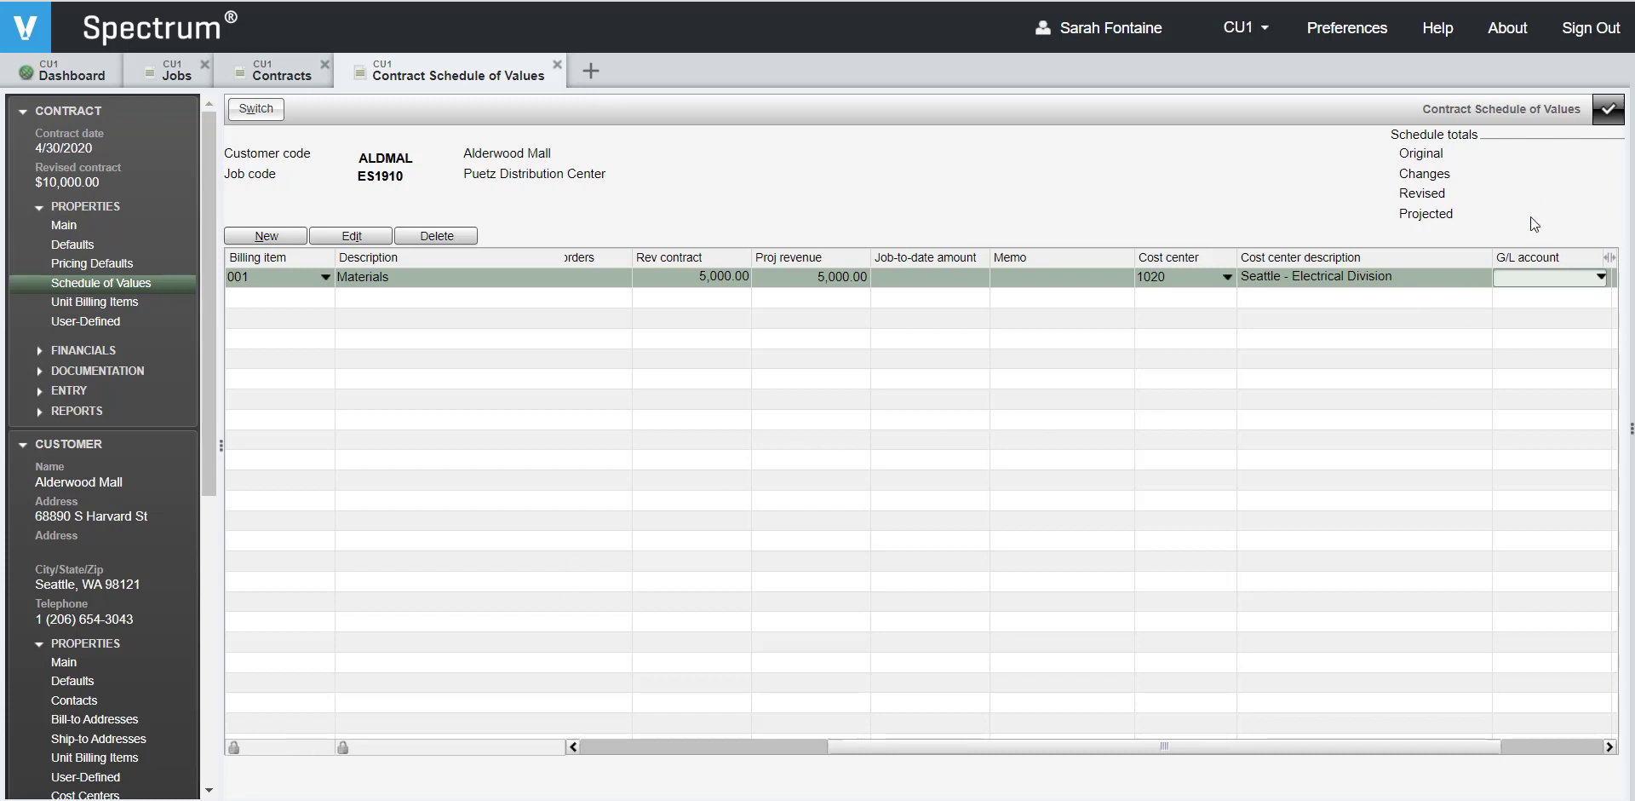
Set Materials G/L account to 4050, REVENUE: CONSTRUCTION CONTRACT, through the account search
text(4050)
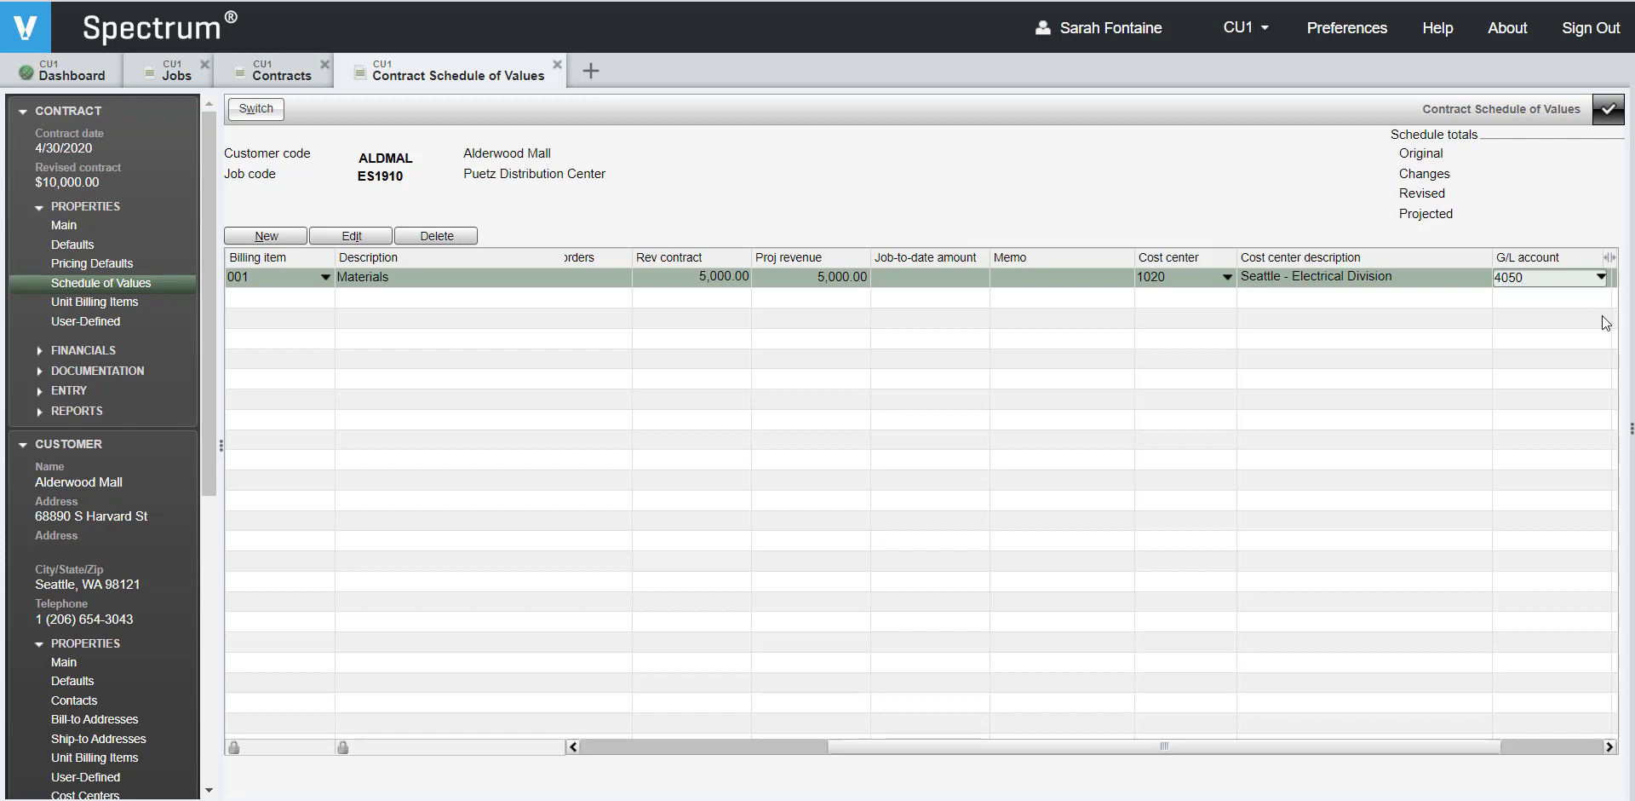
click(1603, 276)
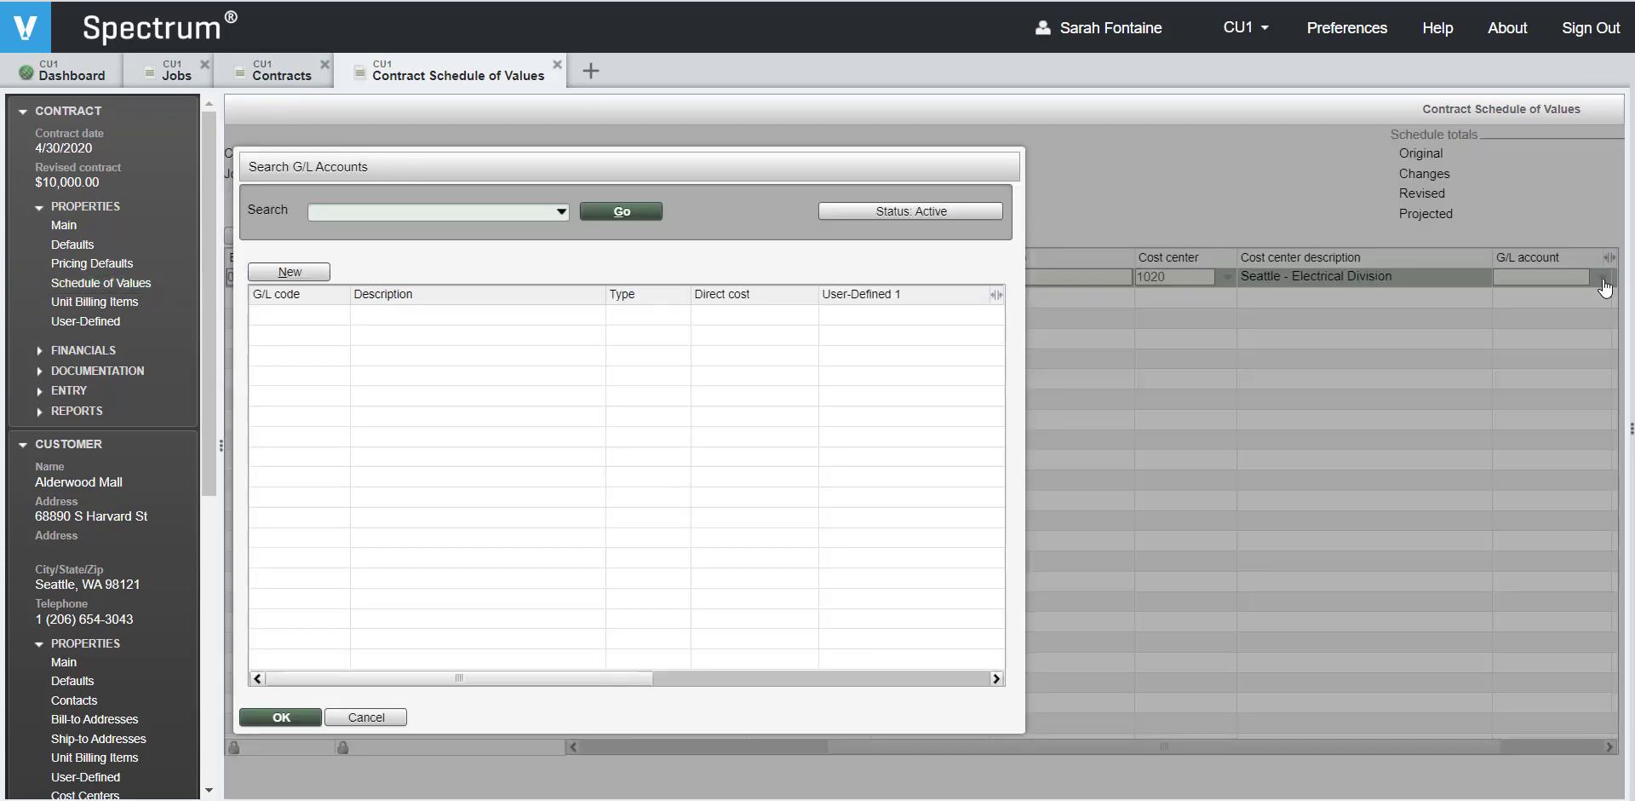
click(621, 211)
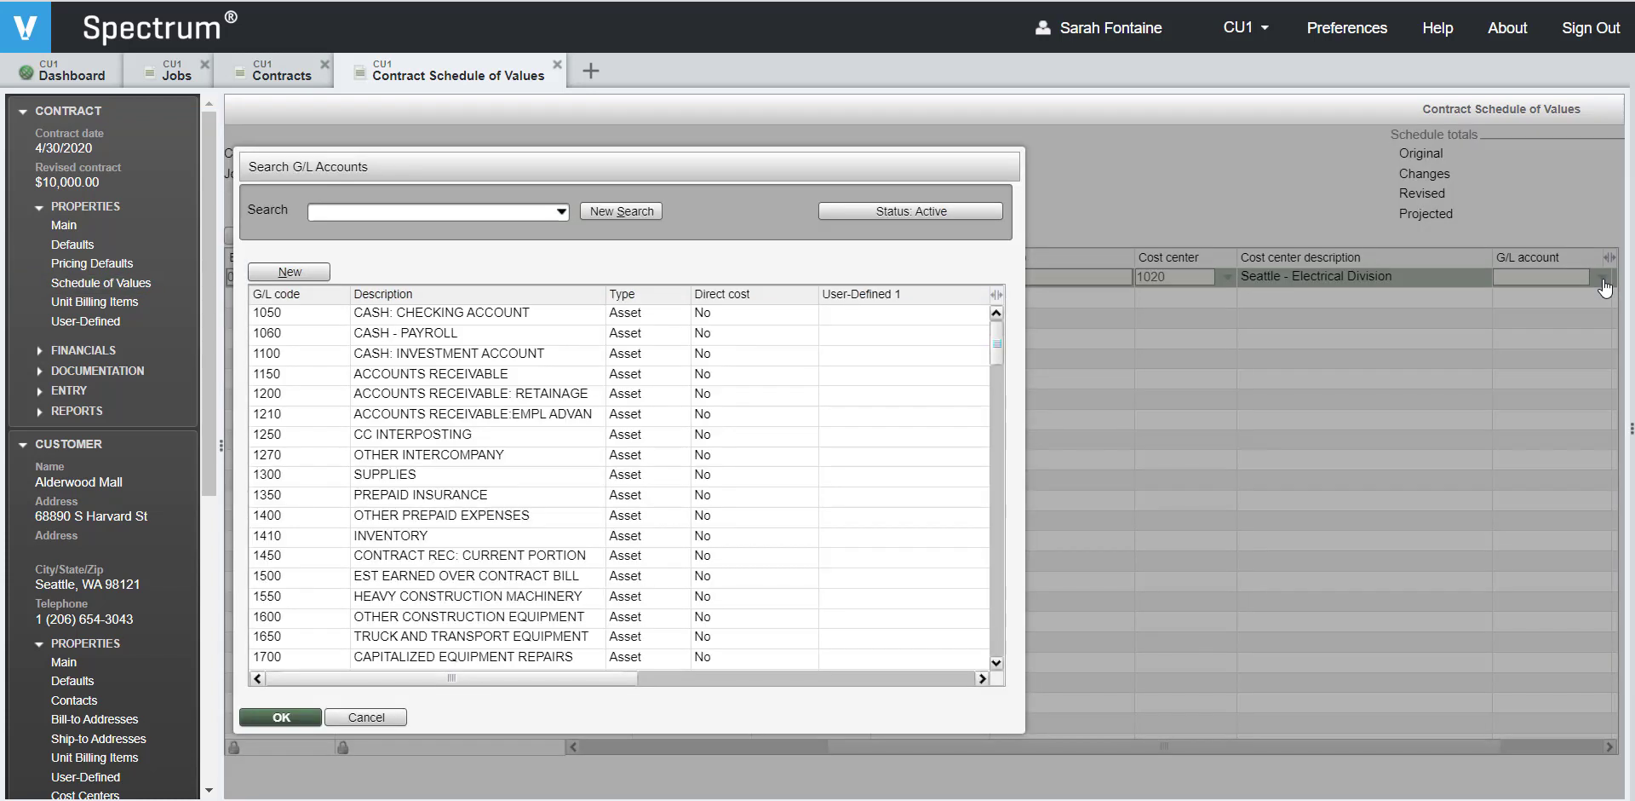
scroll(down, 3)
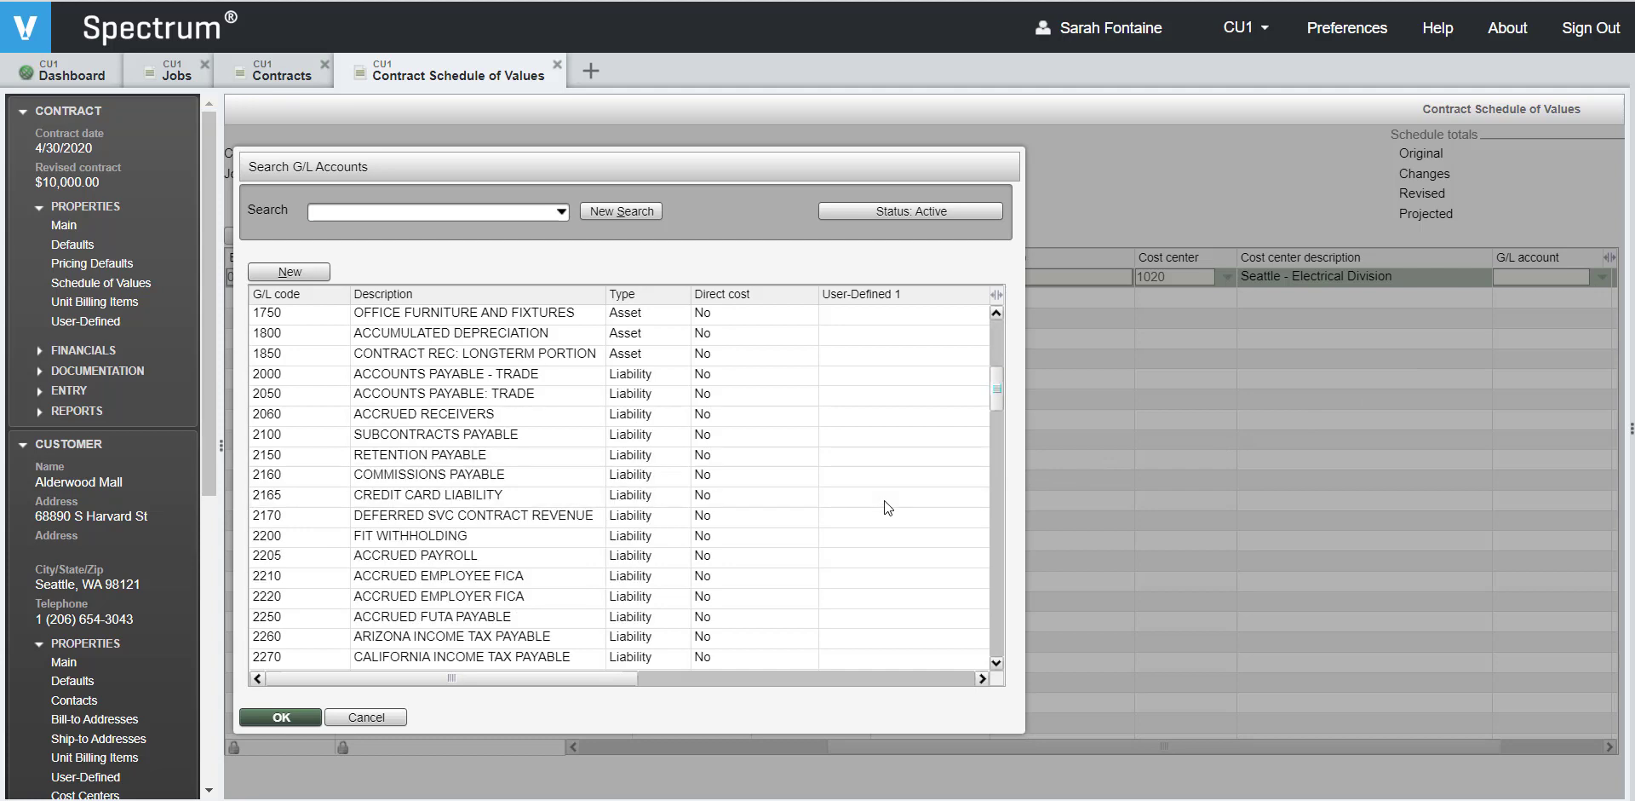
scroll(down, 3)
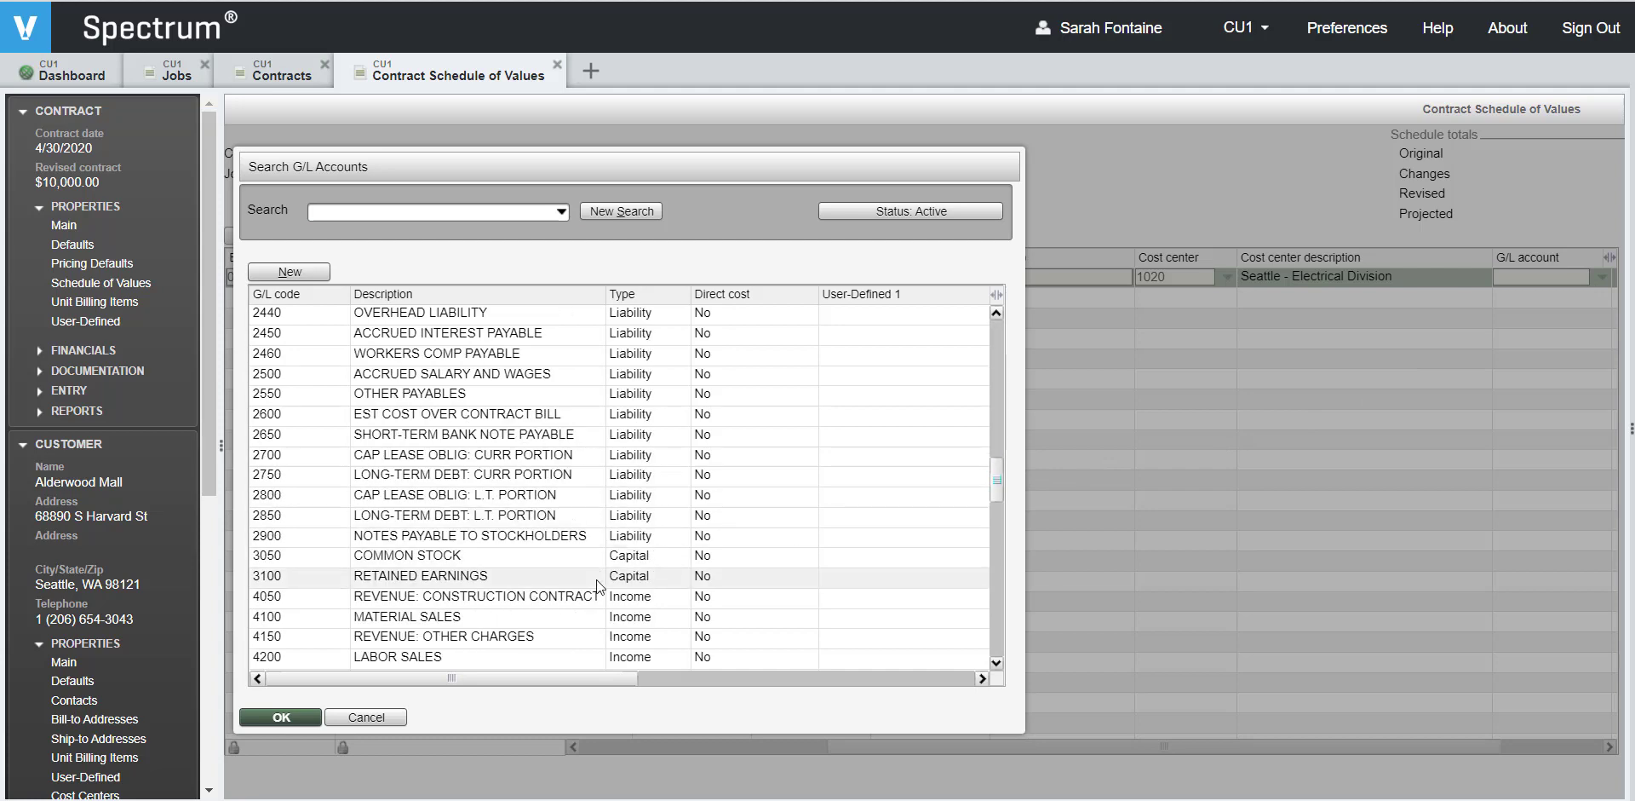
click(478, 595)
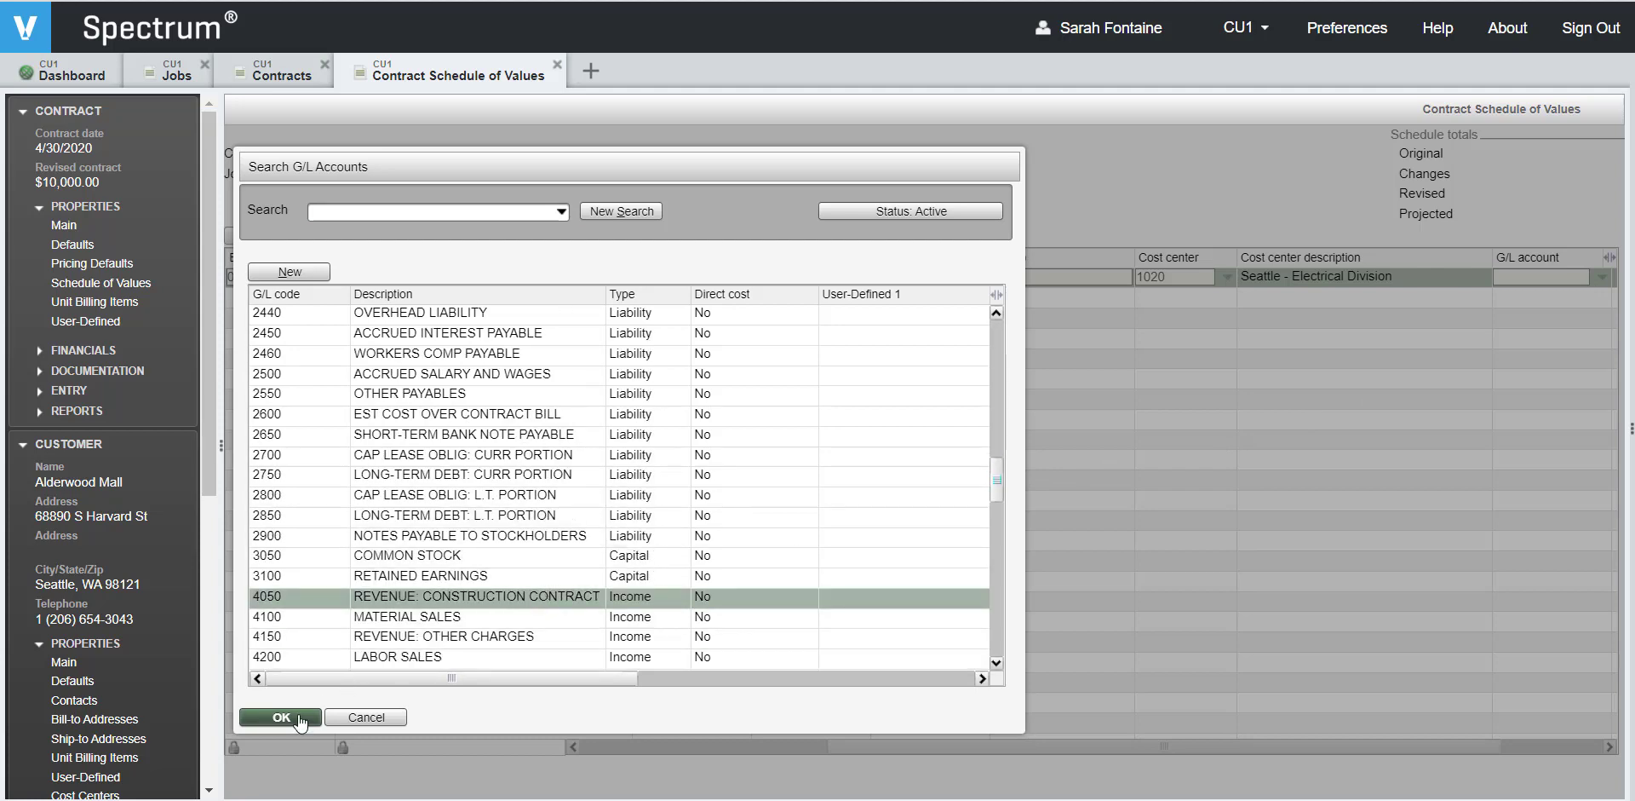
click(279, 716)
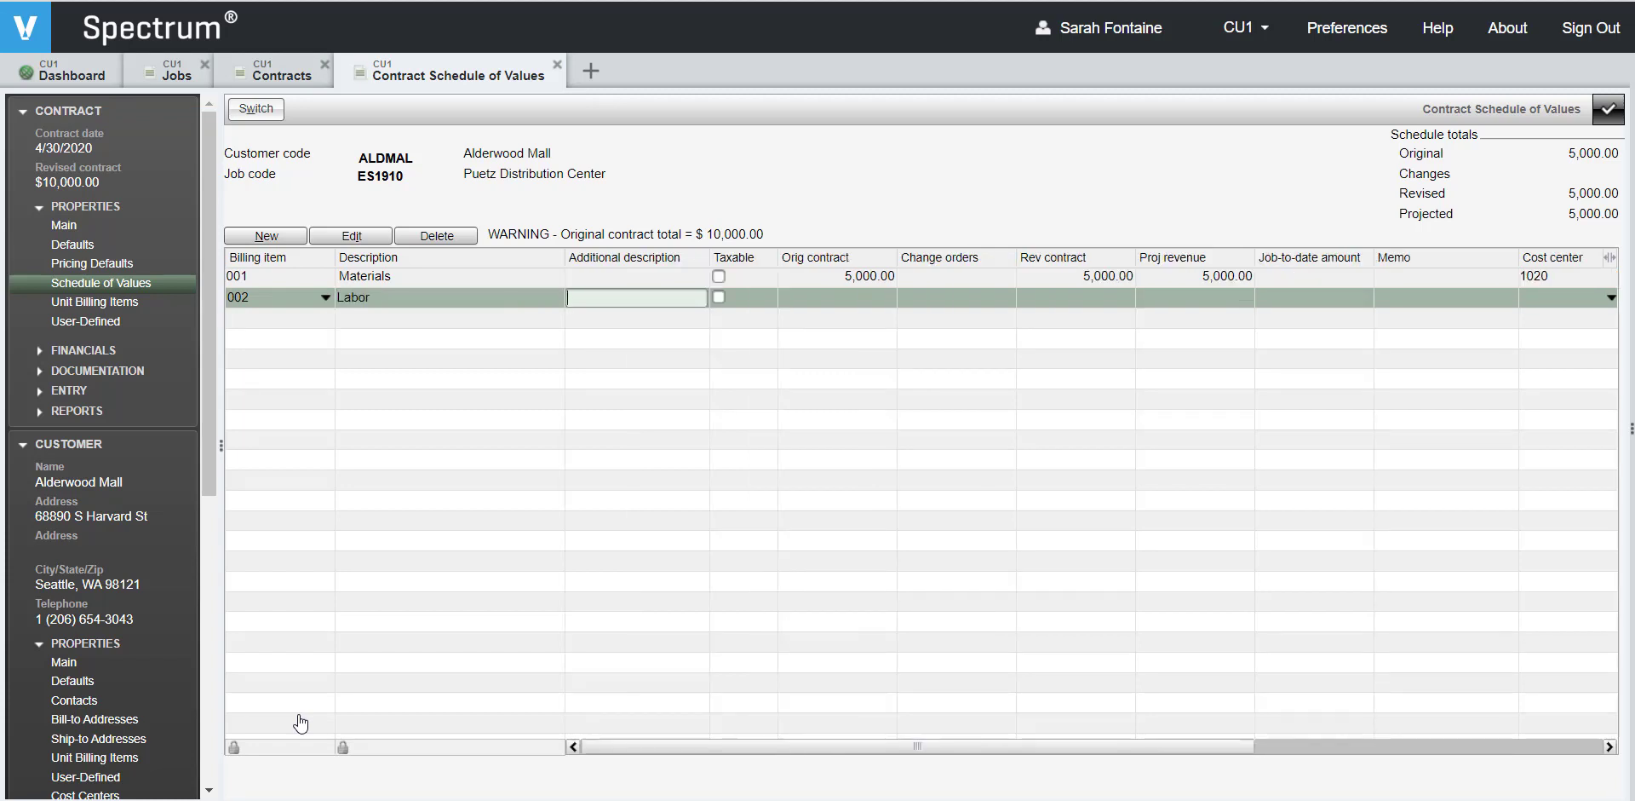
Enter 5,000 as the Labor original contract amount on line 002
text(5000)
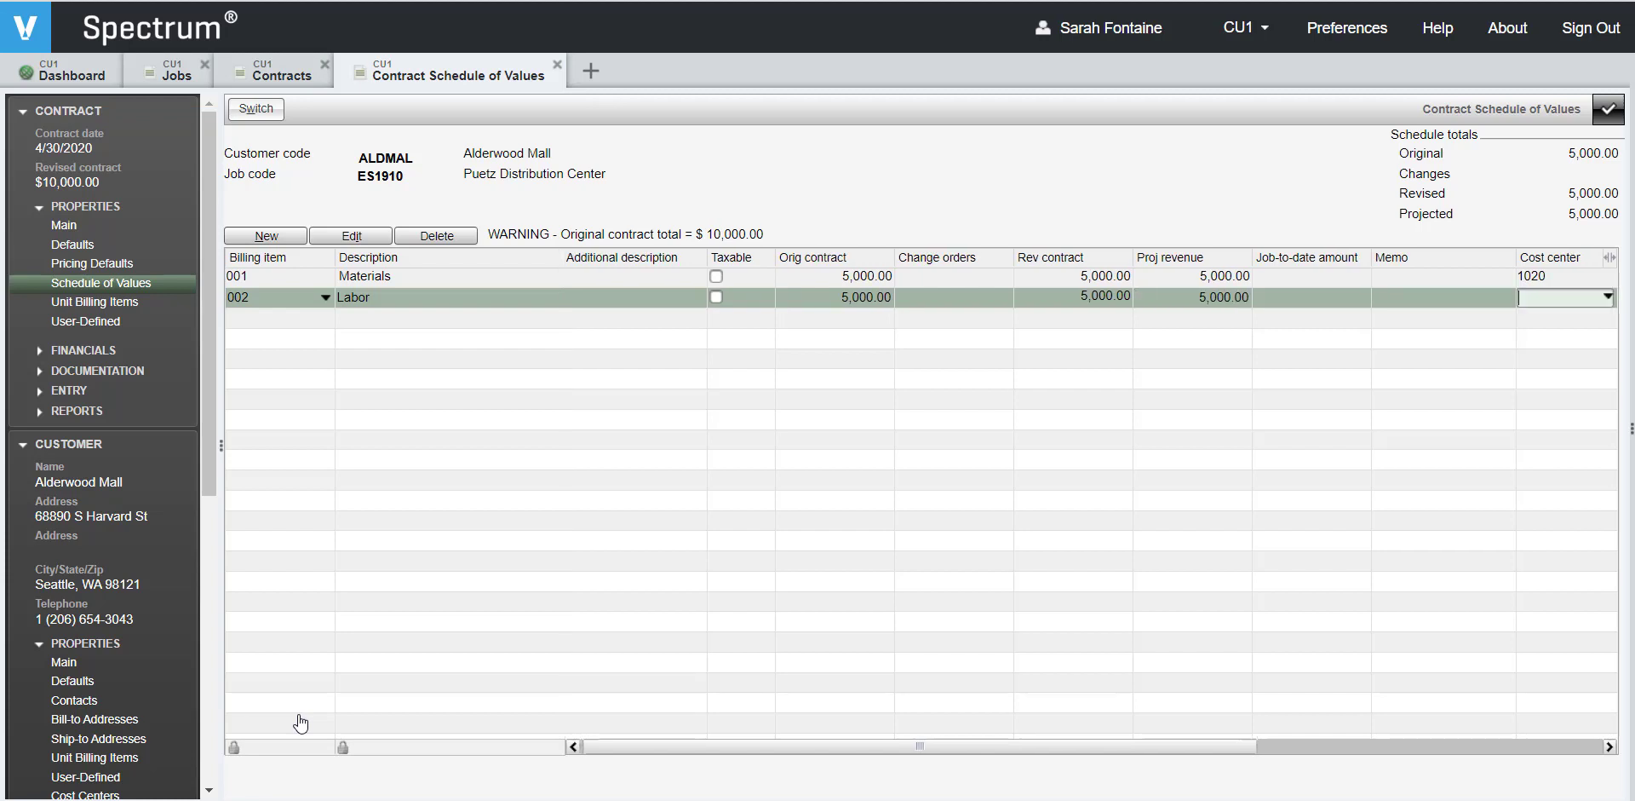
scroll(right, 3)
text(1020)
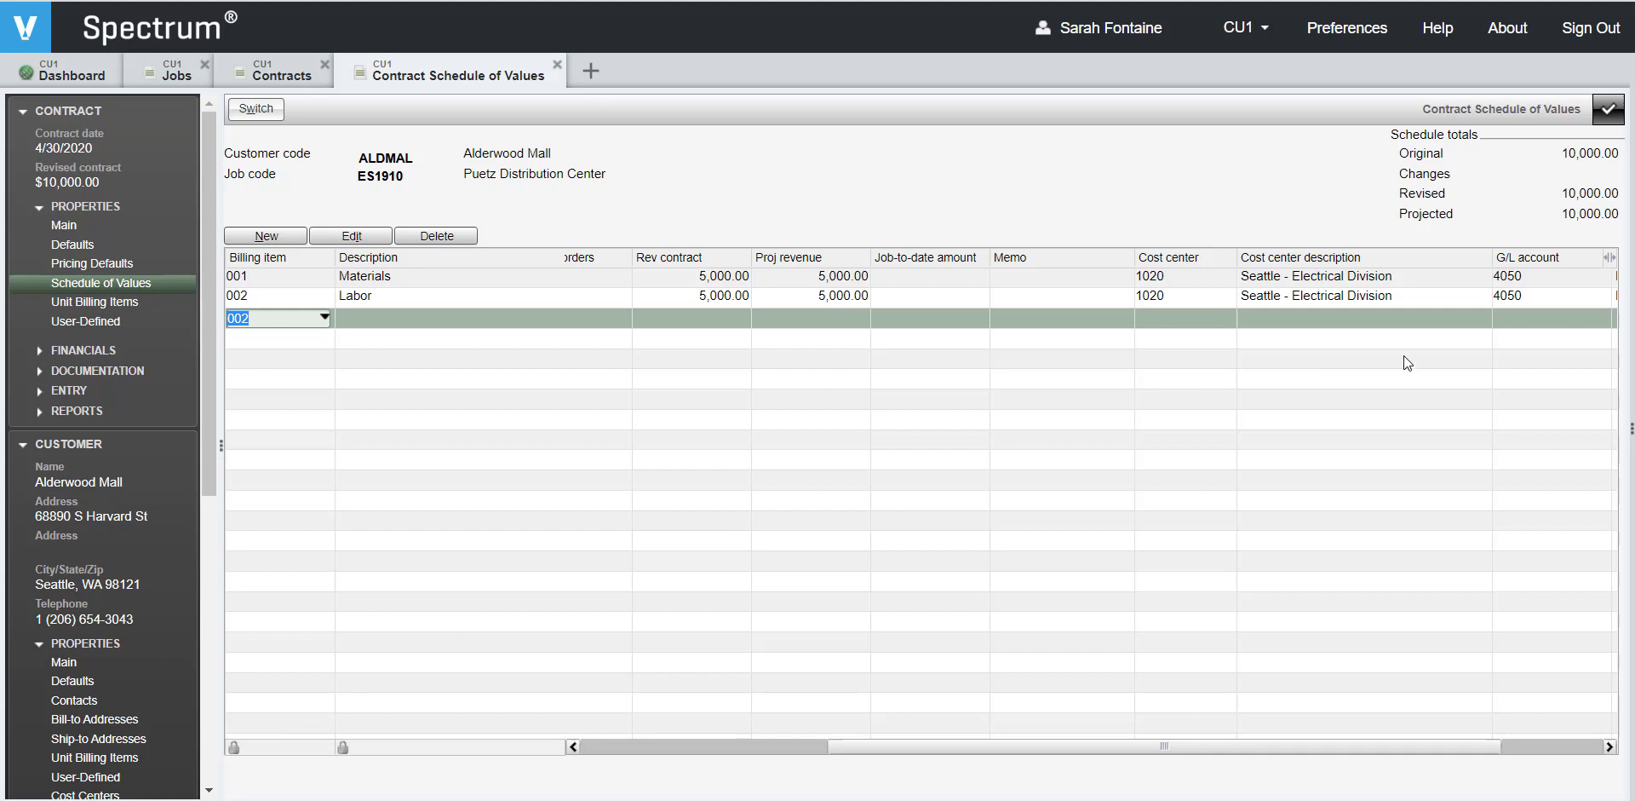
mouse_move(1575, 119)
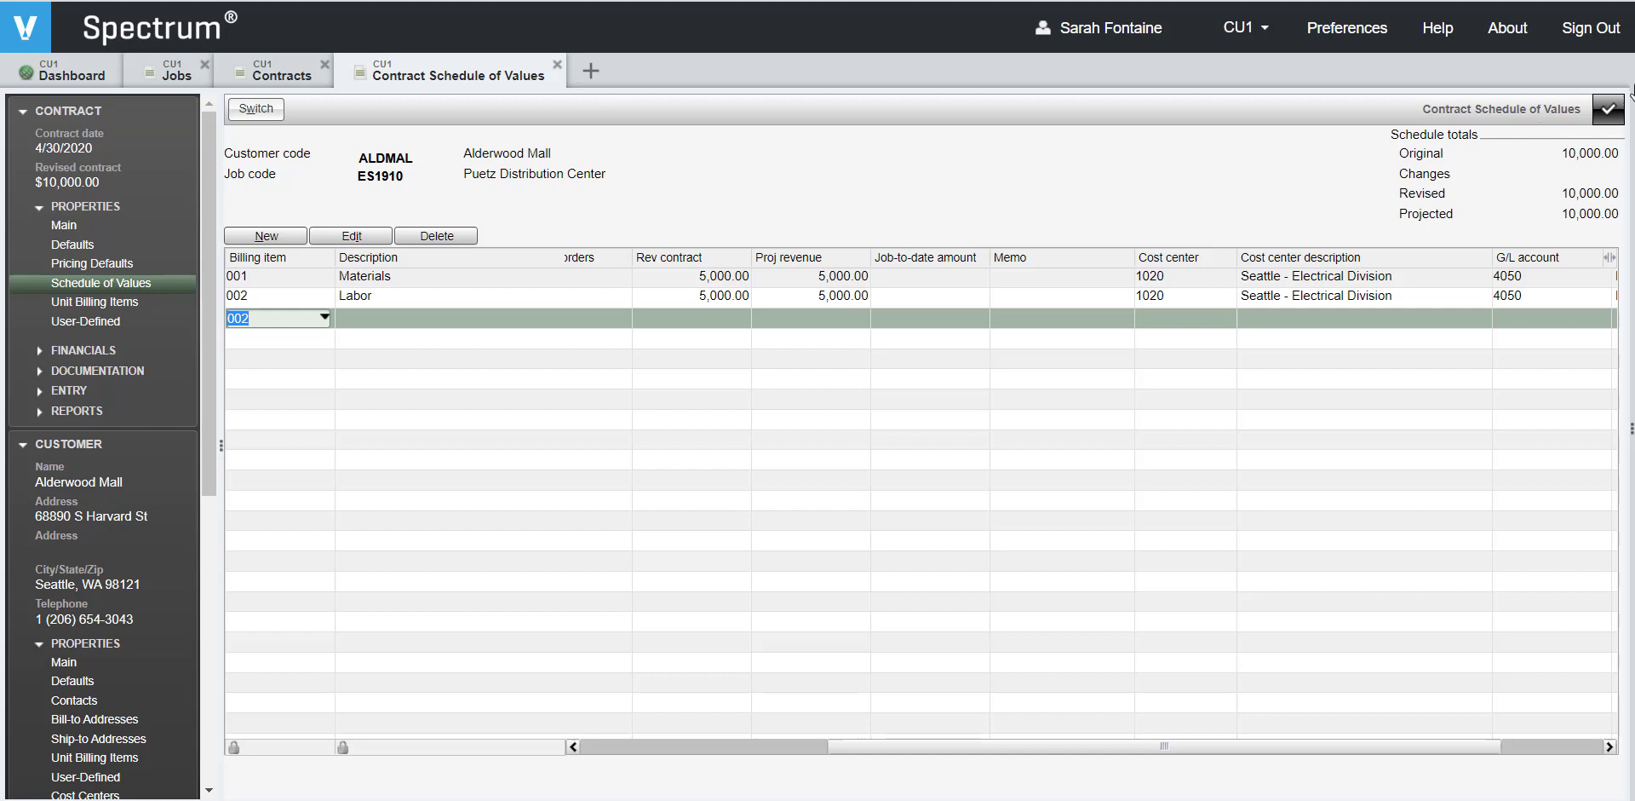
mouse_move(1611, 108)
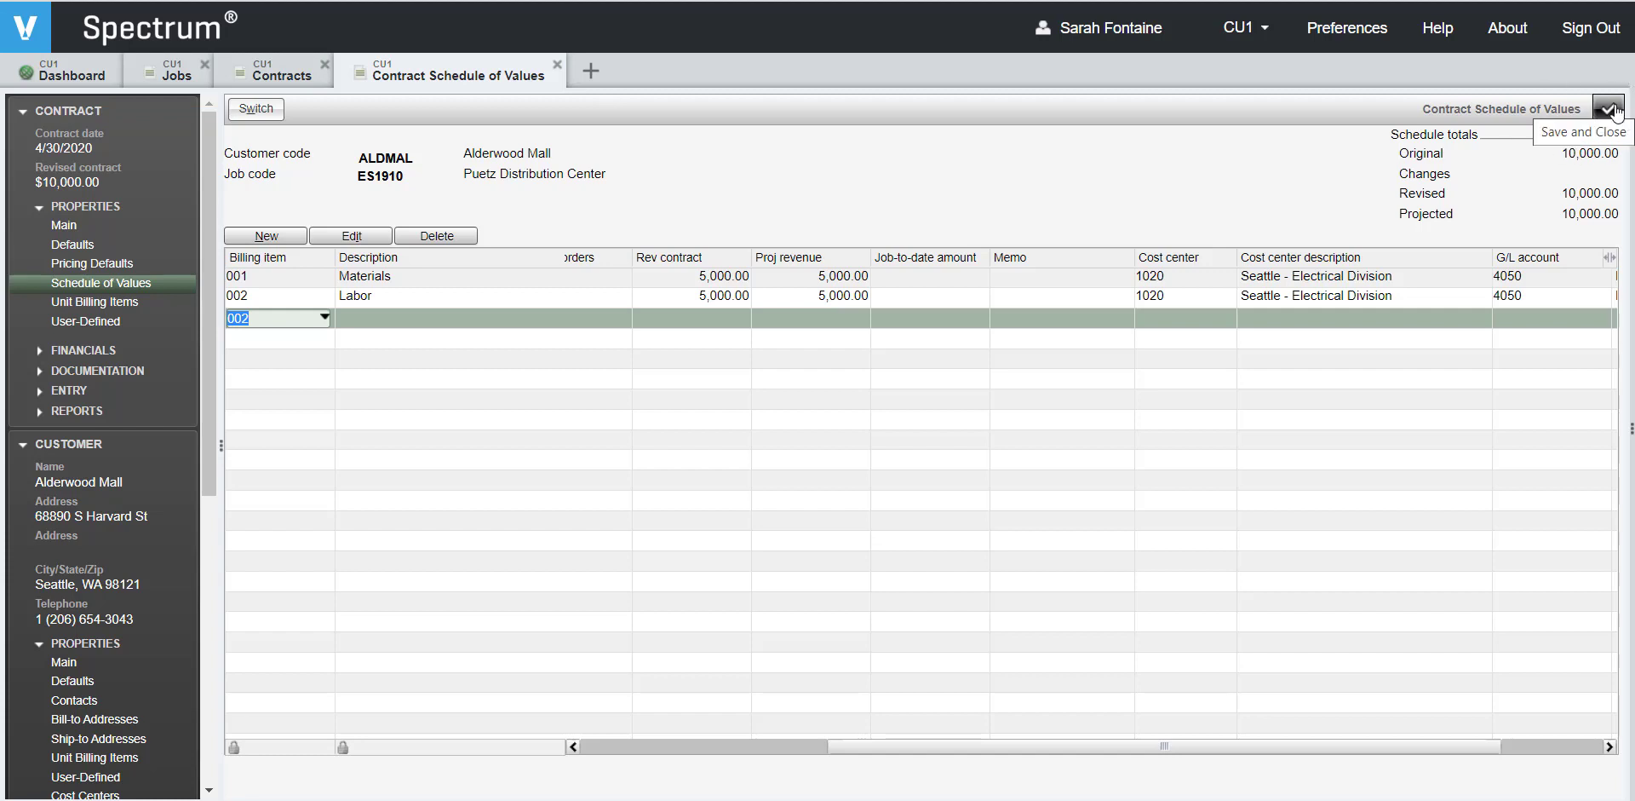